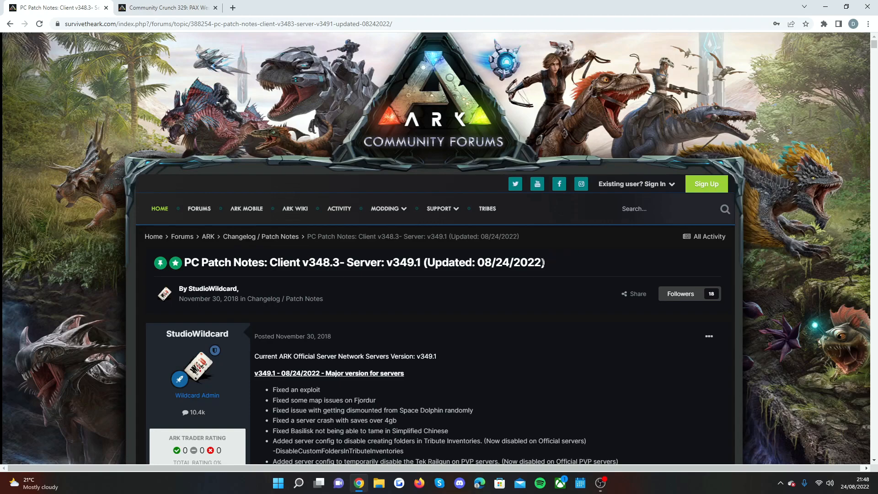
# - Scroll down through the PC patch notes and back up to the top of the post
pyautogui.scroll(-3)
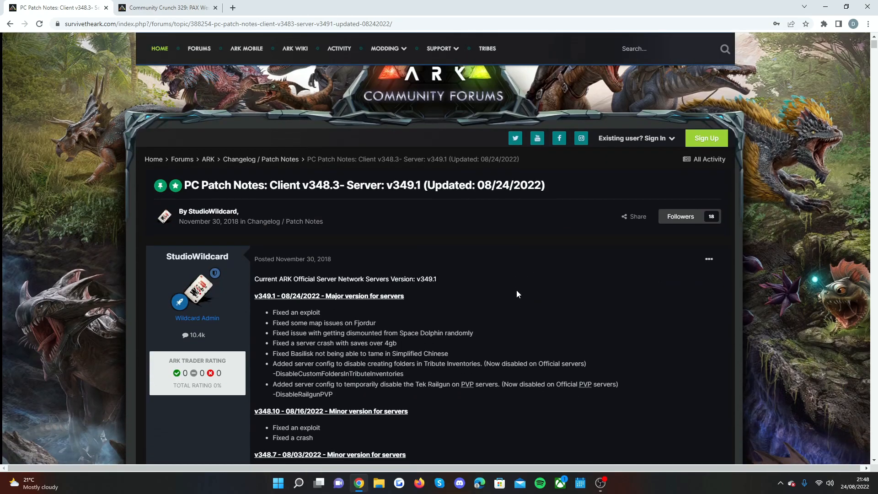
pyautogui.moveTo(510, 298)
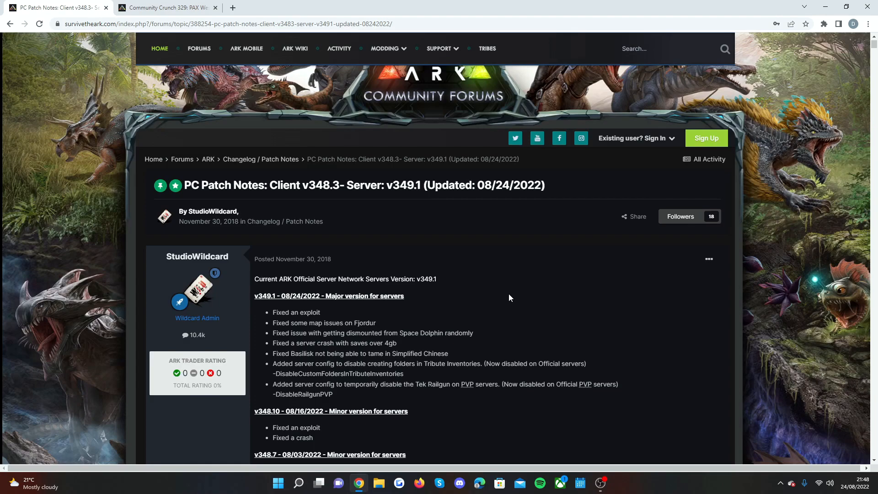
pyautogui.moveTo(461, 299)
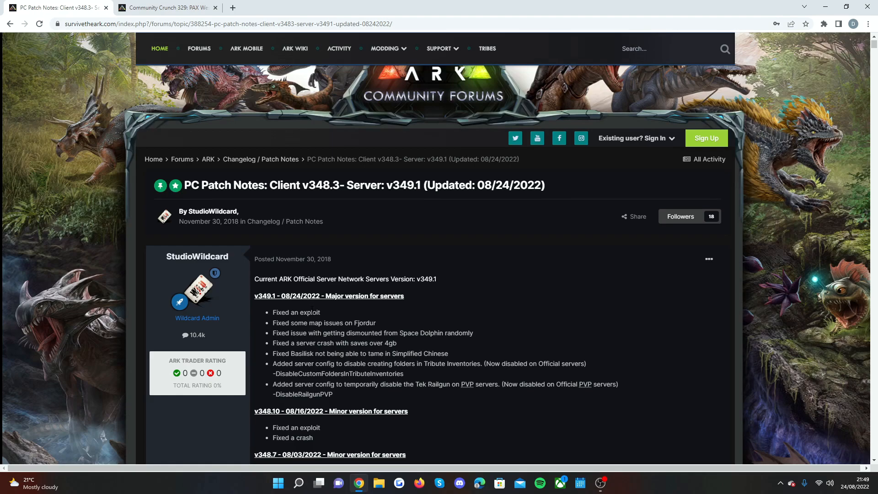
pyautogui.moveTo(326, 318)
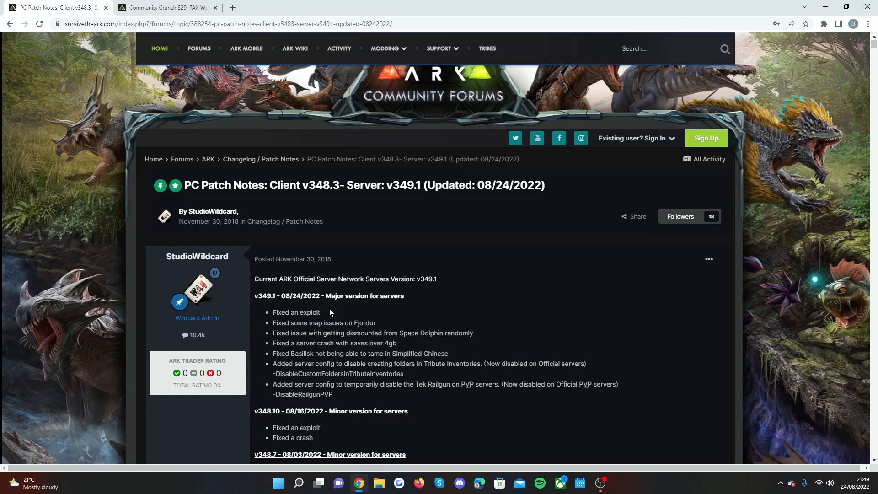
pyautogui.moveTo(330, 311)
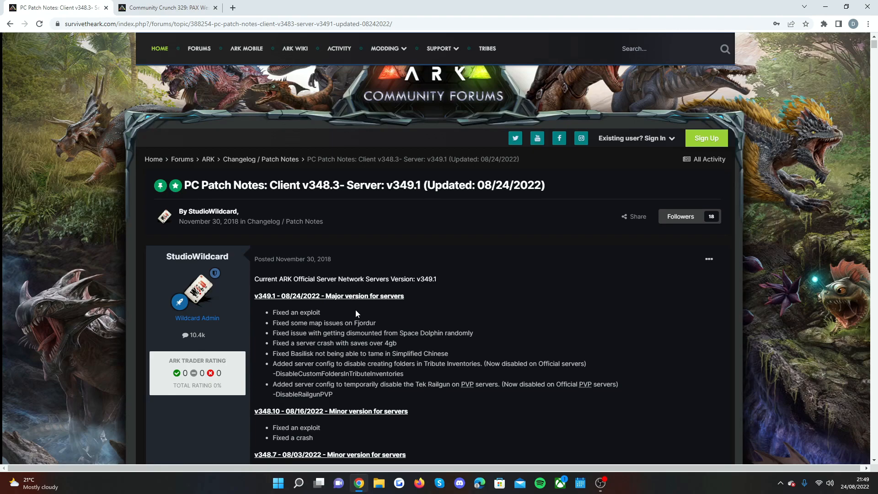
pyautogui.moveTo(474, 373)
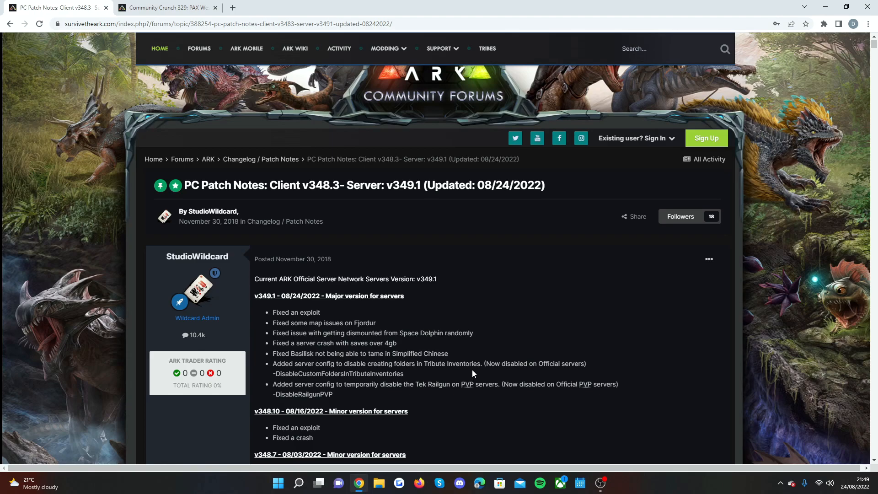
pyautogui.moveTo(485, 321)
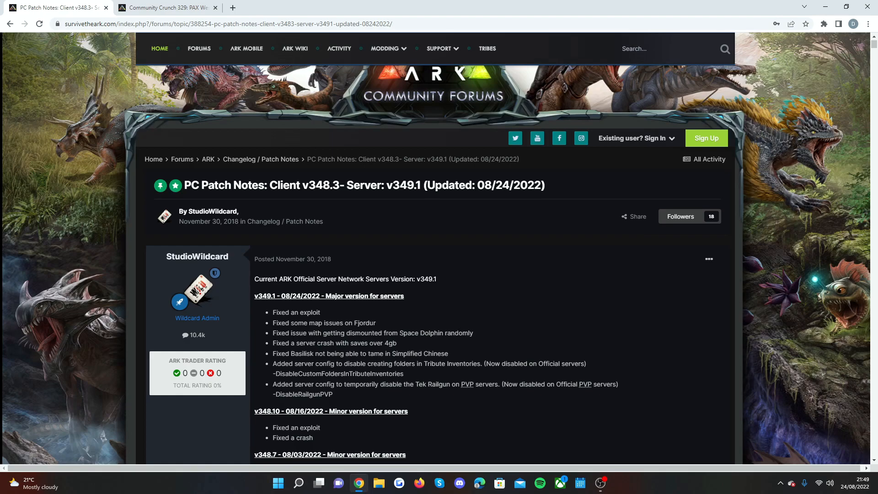
pyautogui.moveTo(391, 343)
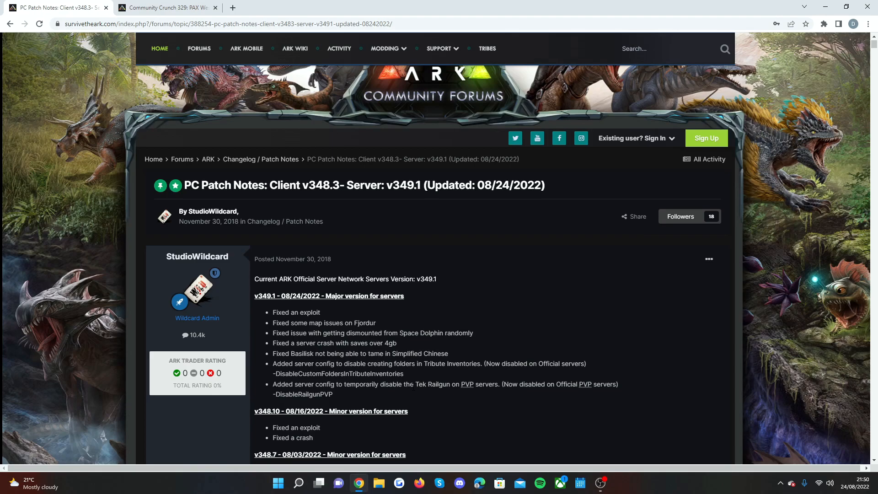
pyautogui.moveTo(585, 384)
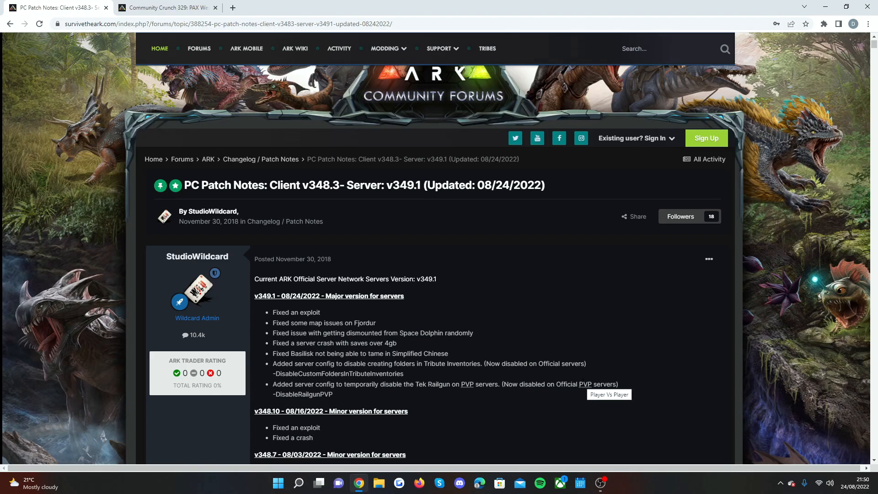
pyautogui.moveTo(567, 335)
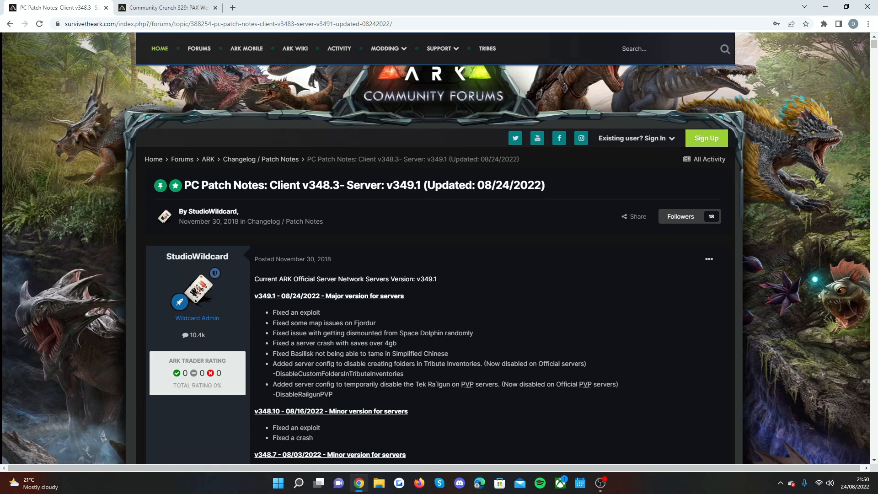
pyautogui.moveTo(507, 298)
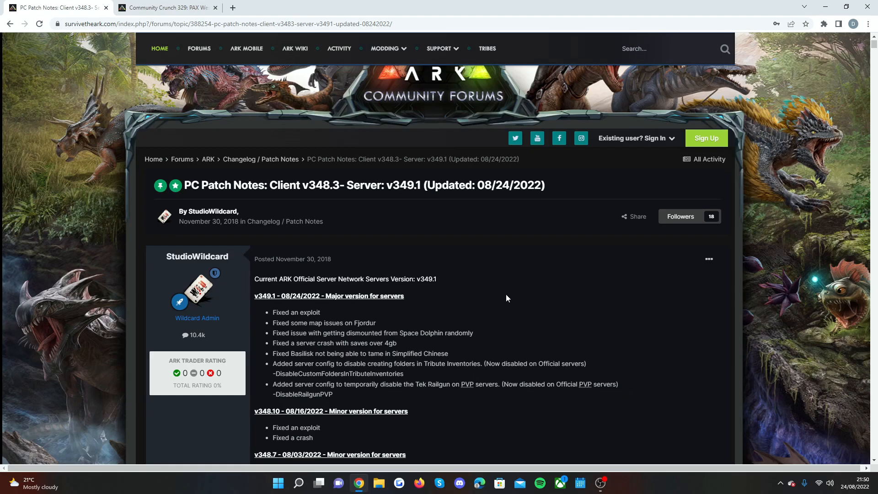
pyautogui.moveTo(506, 300)
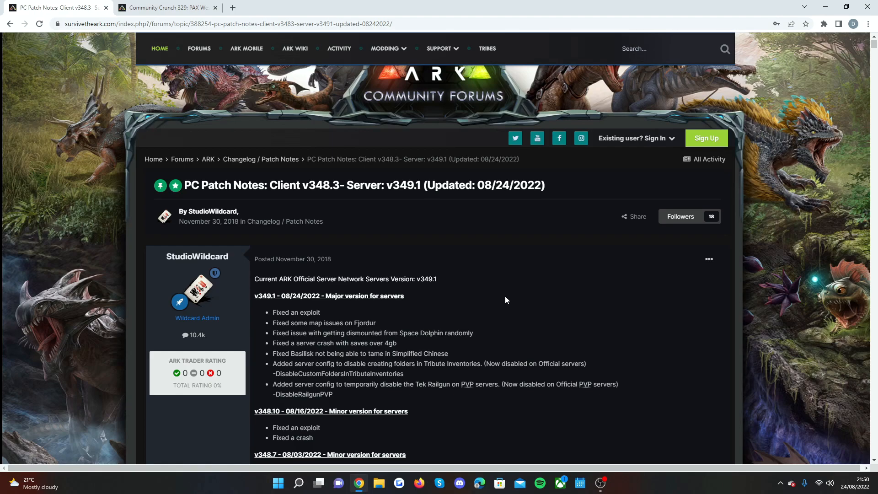
pyautogui.moveTo(486, 309)
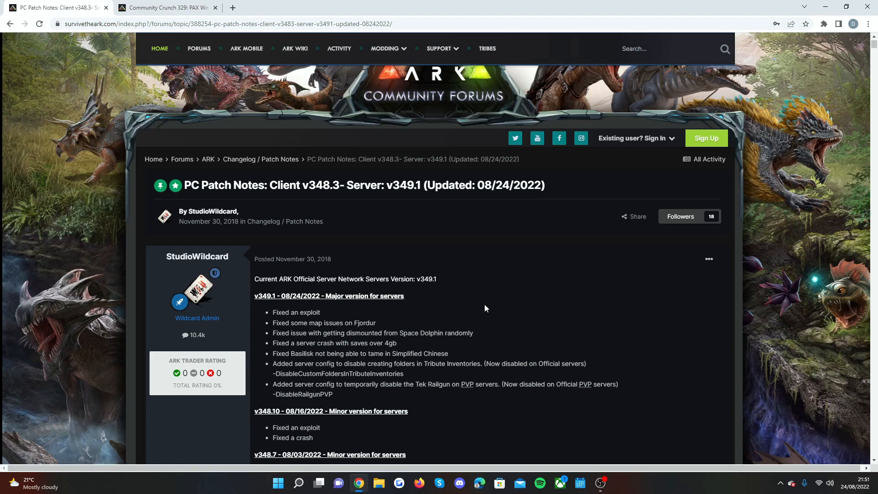
pyautogui.moveTo(485, 306)
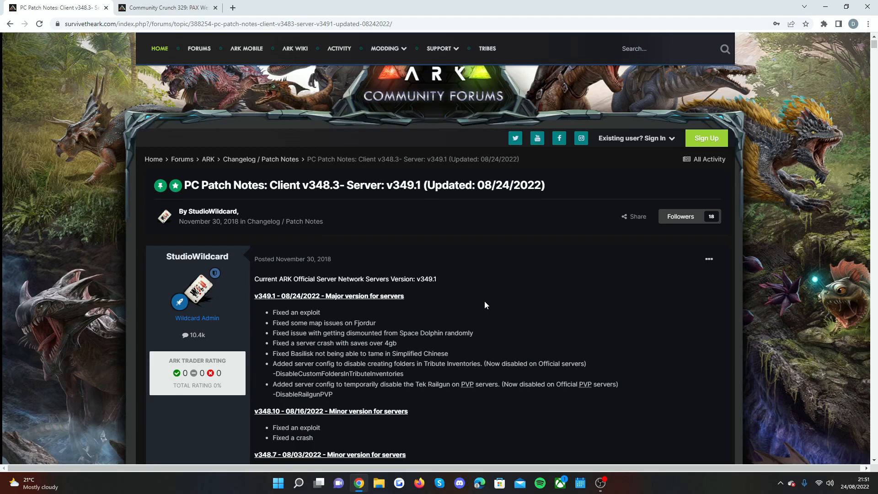
pyautogui.moveTo(485, 304)
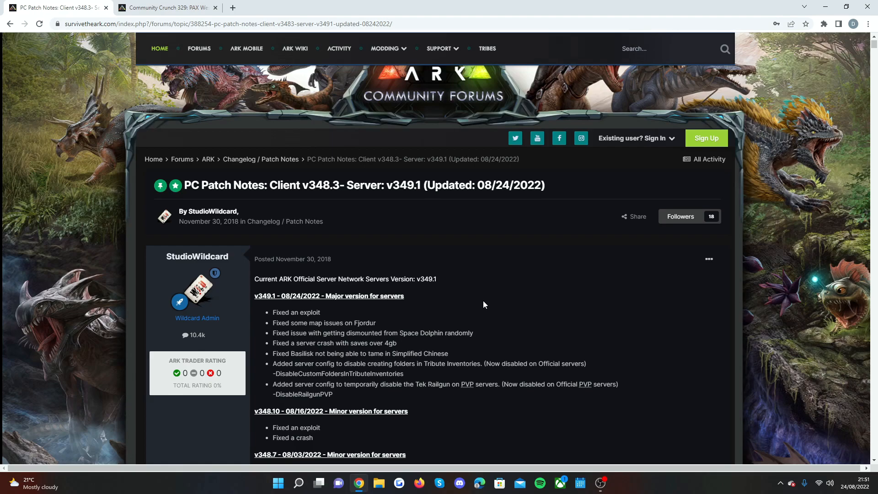
pyautogui.moveTo(469, 307)
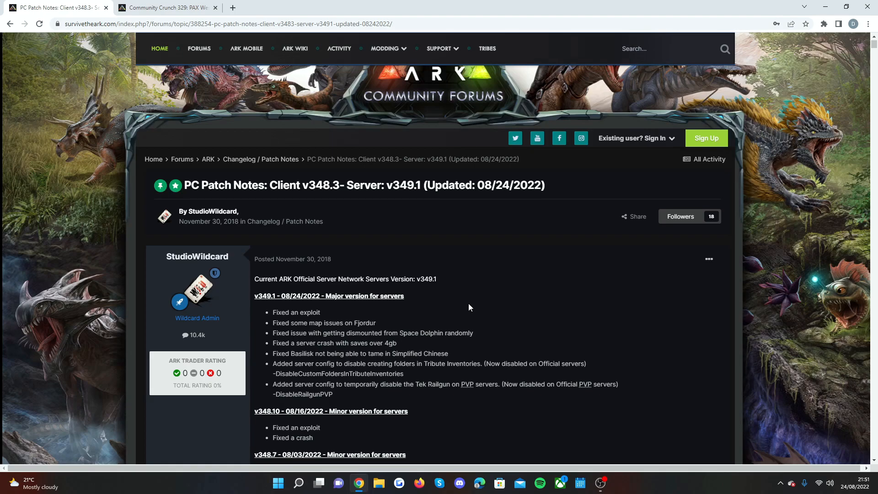
pyautogui.moveTo(460, 287)
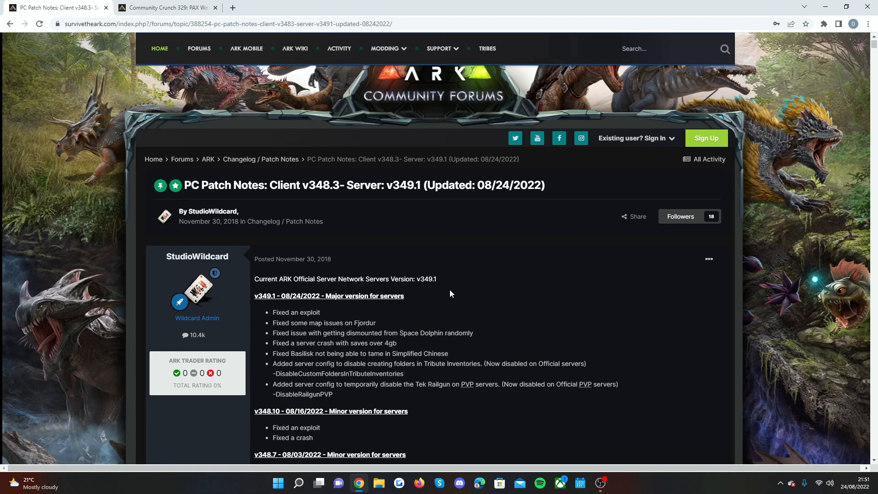
pyautogui.scroll(-3)
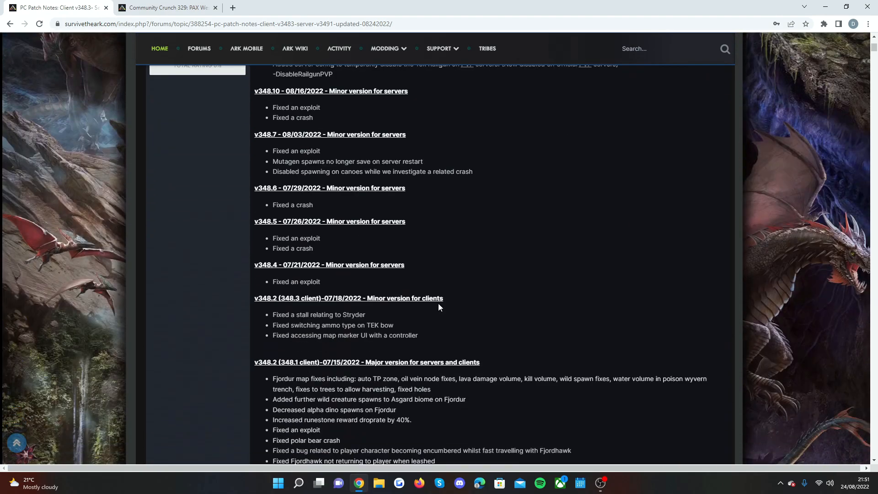
pyautogui.scroll(-3)
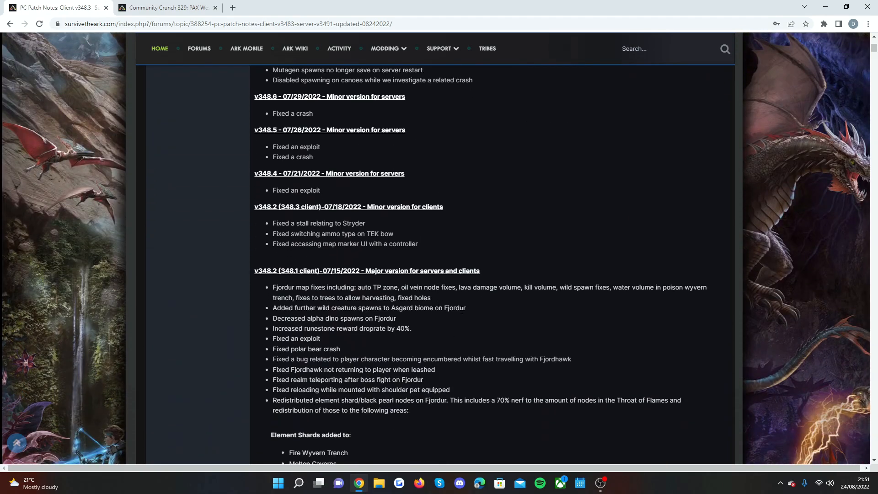
pyautogui.scroll(-3)
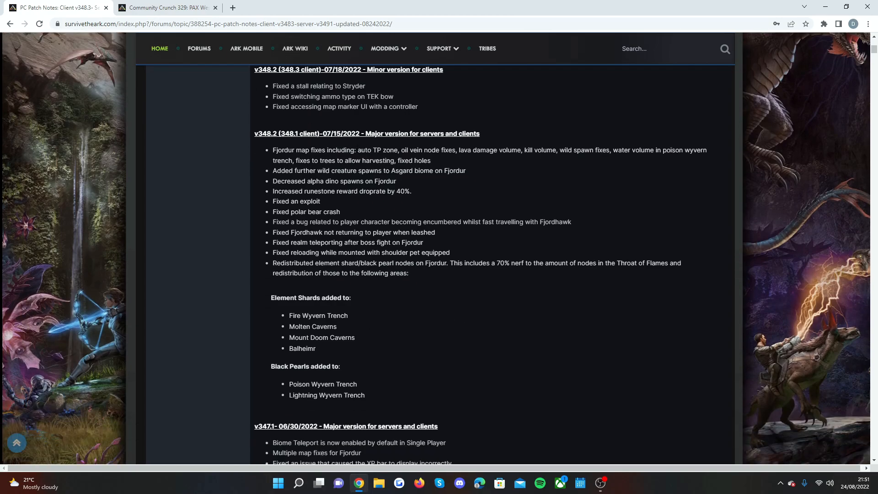
pyautogui.scroll(-3)
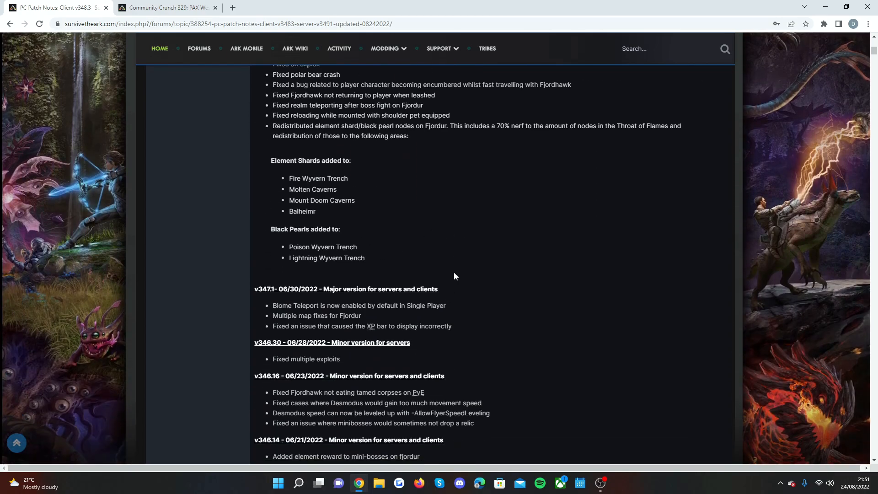
pyautogui.scroll(-3)
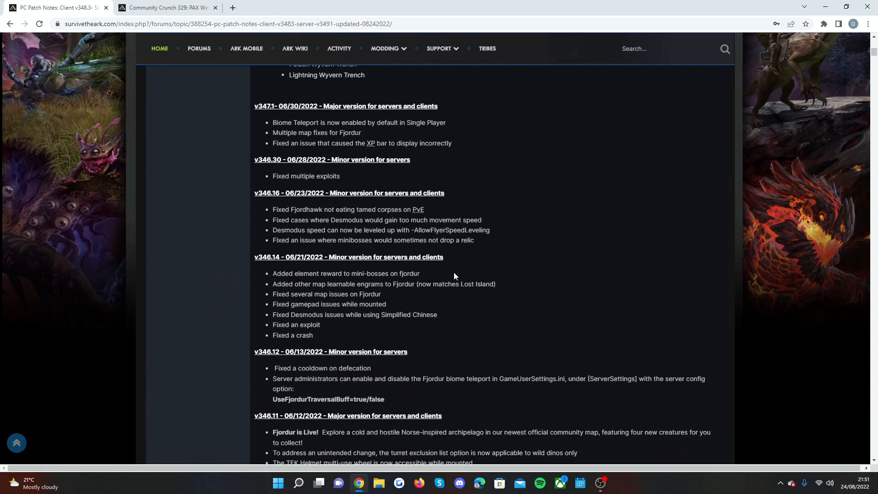
pyautogui.scroll(-3)
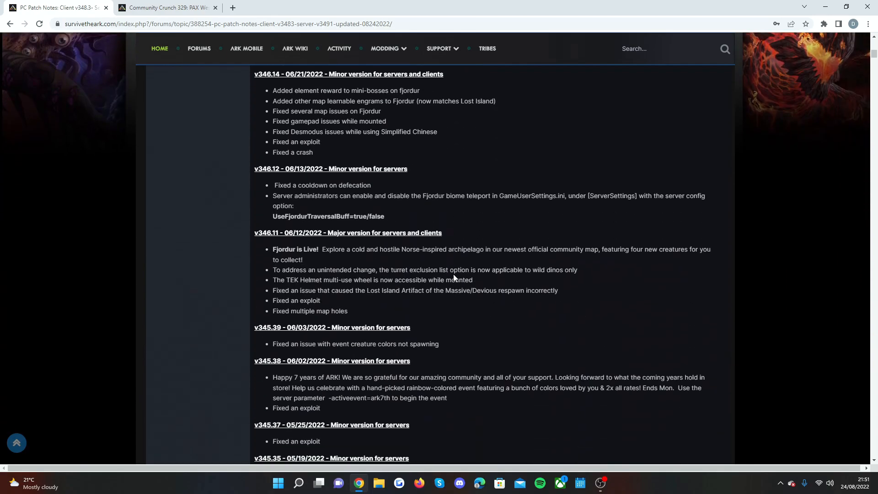
pyautogui.moveTo(453, 278)
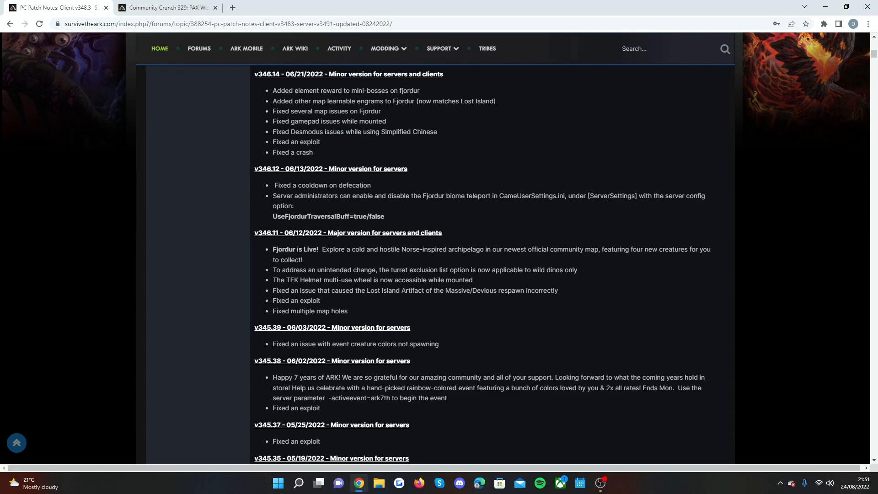
pyautogui.scroll(3)
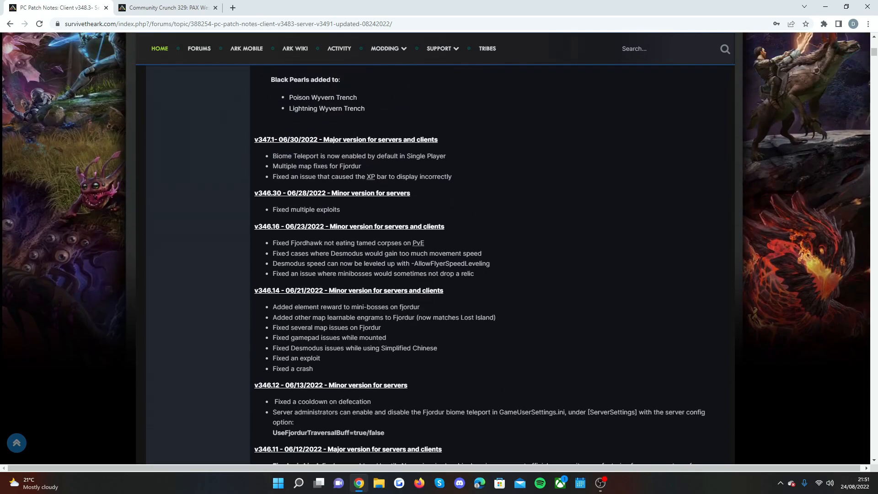
pyautogui.scroll(3)
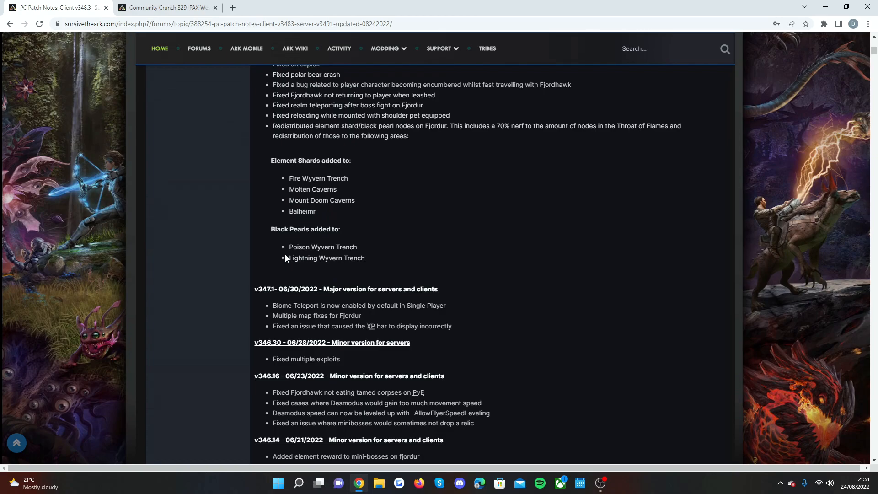
pyautogui.moveTo(391, 247)
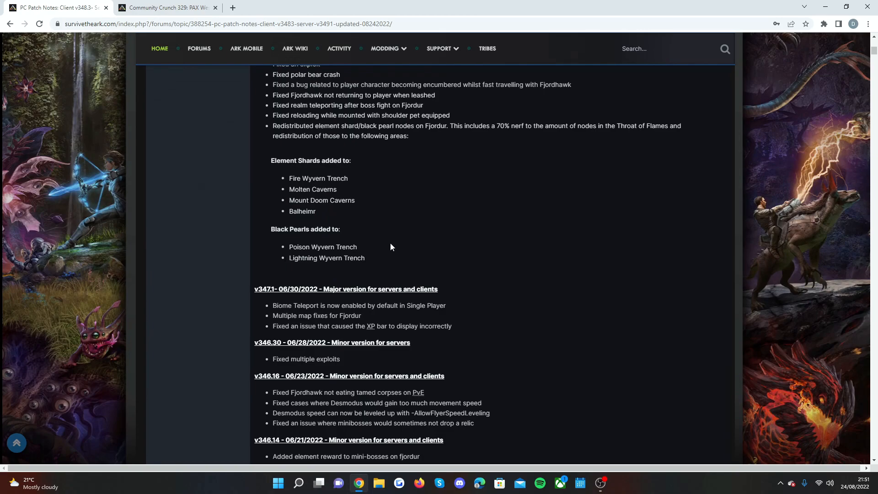
pyautogui.scroll(3)
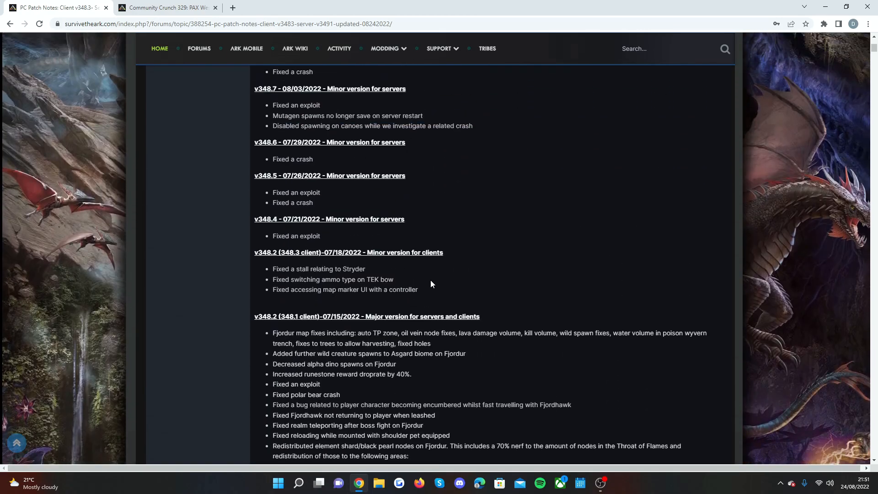
pyautogui.scroll(3)
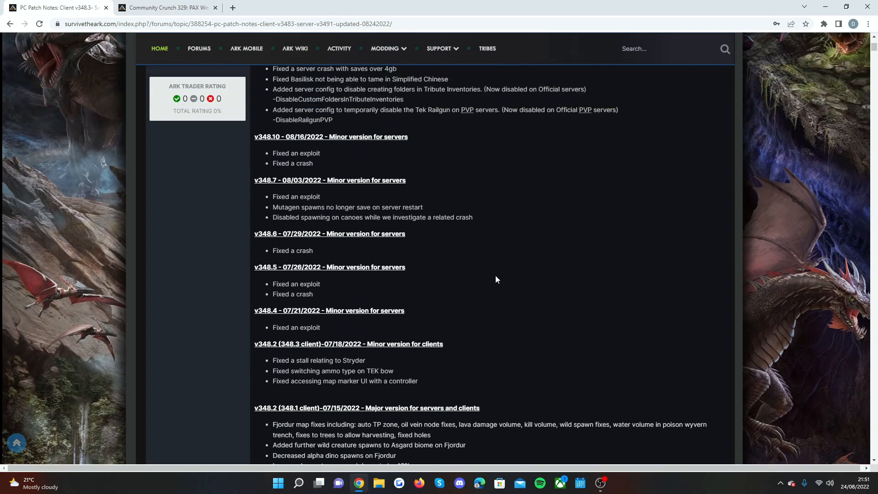
pyautogui.scroll(3)
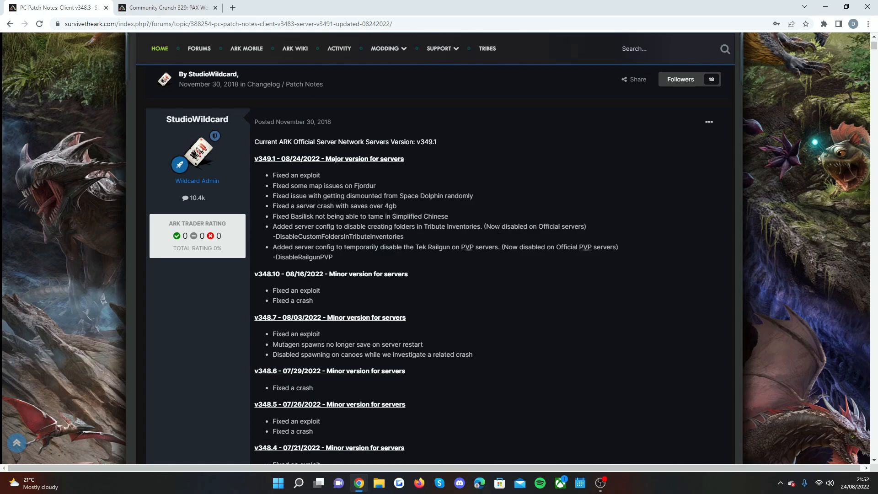
pyautogui.moveTo(492, 223)
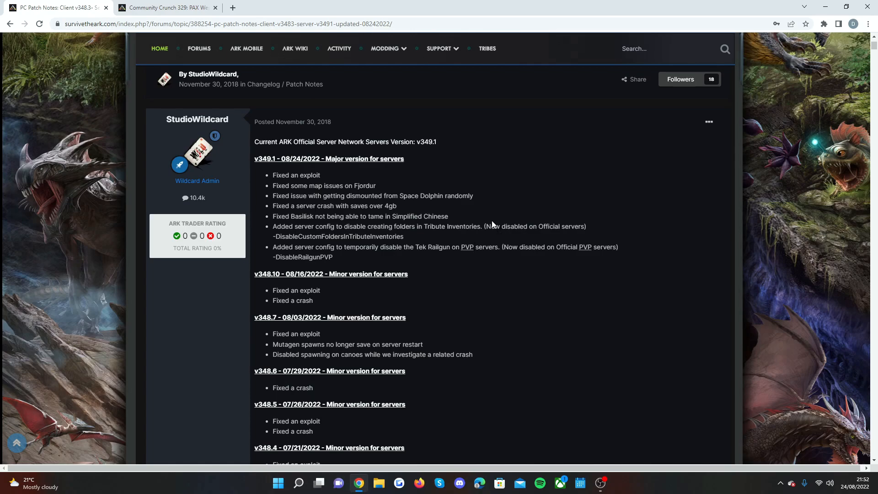
pyautogui.moveTo(510, 203)
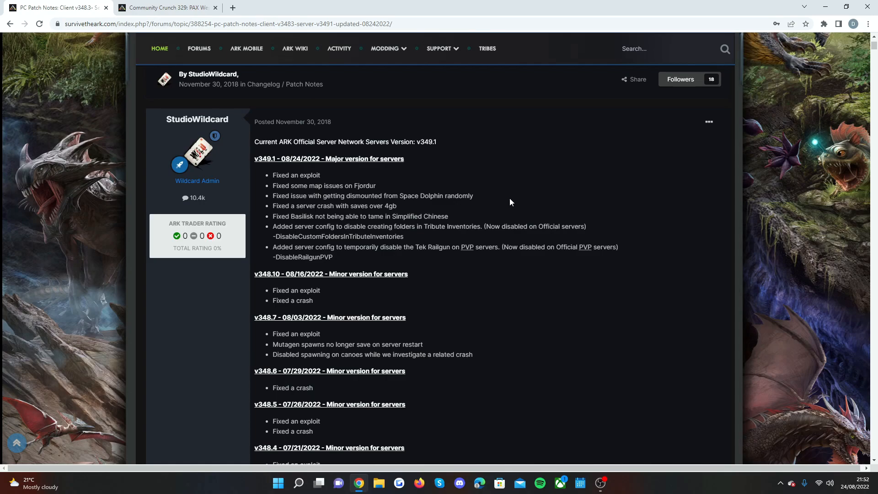
pyautogui.moveTo(518, 197)
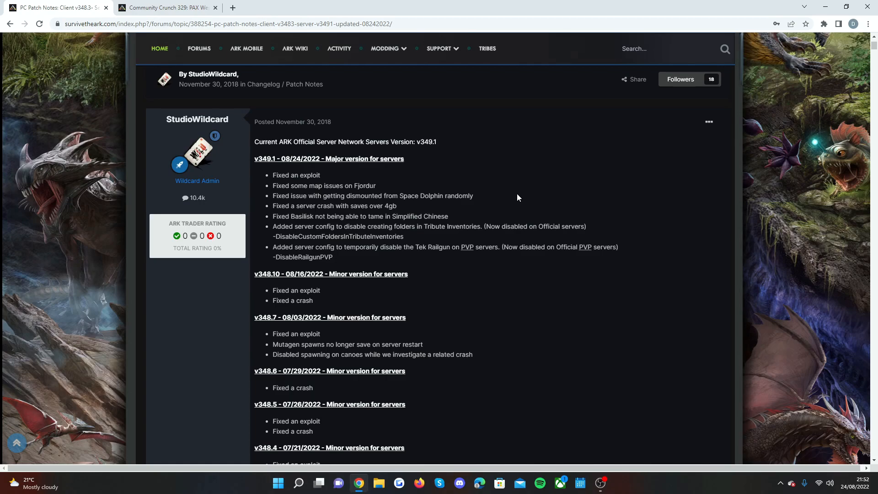
# - Switch to the Community Crunch 329 article in the second browser tab
pyautogui.click(164, 8)
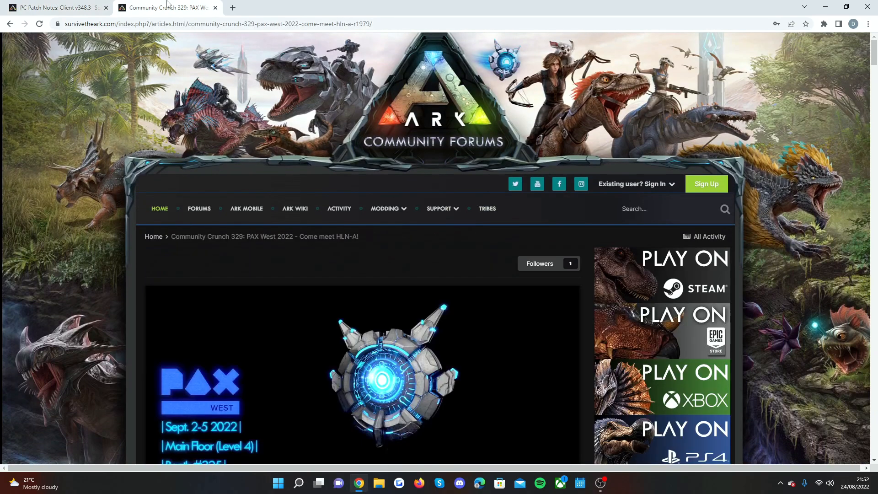
# - Play the embedded PAX West 2022 HLN-A video to 0:35 and dismiss the suggested videos overlay
pyautogui.scroll(-3)
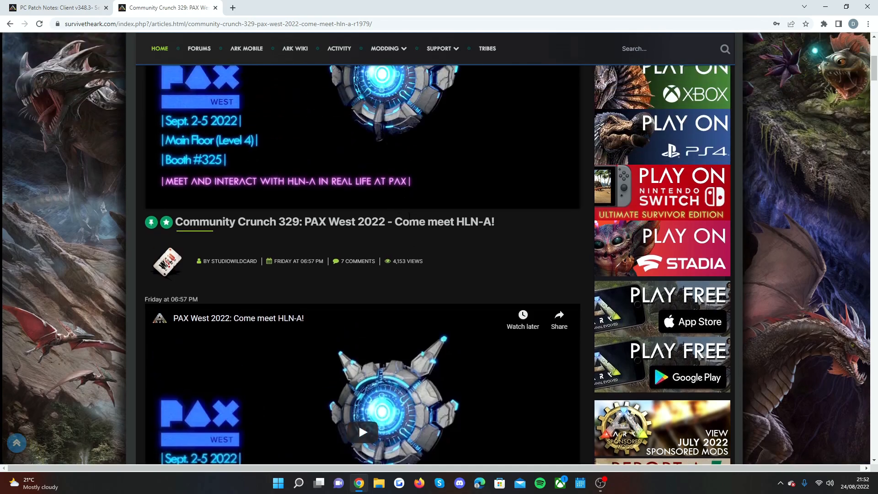
pyautogui.scroll(-3)
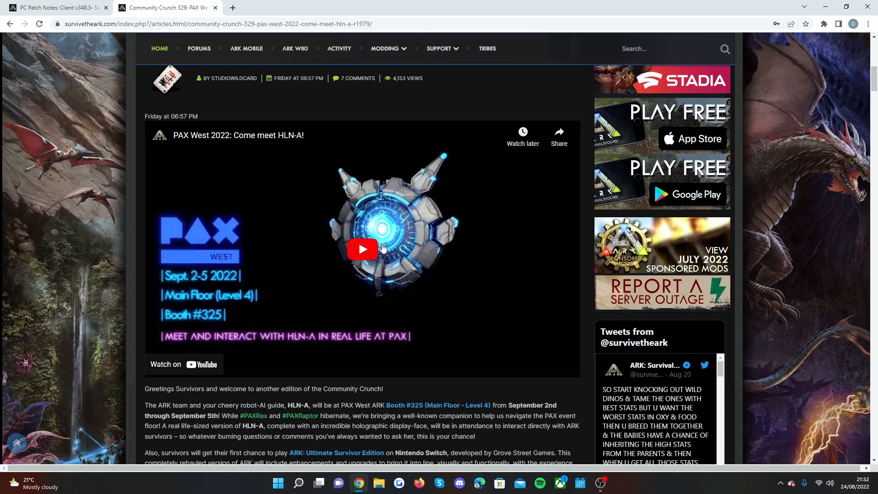
pyautogui.click(362, 248)
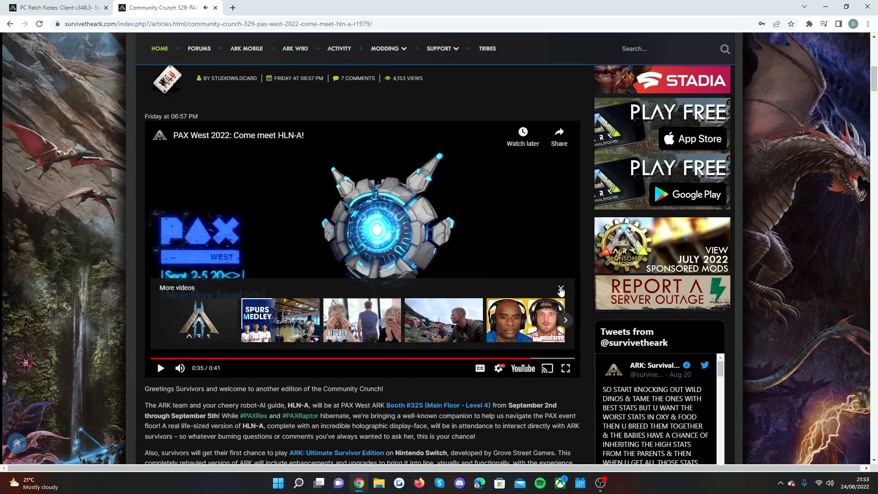
pyautogui.click(560, 291)
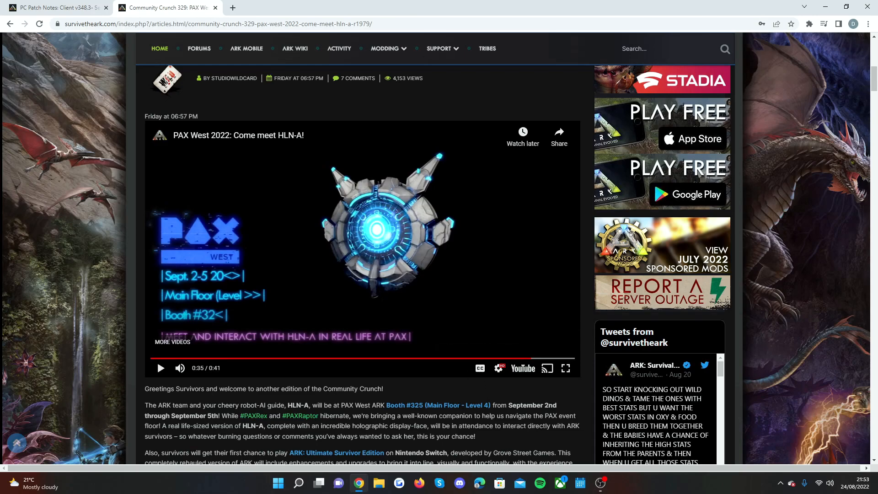
pyautogui.scroll(-3)
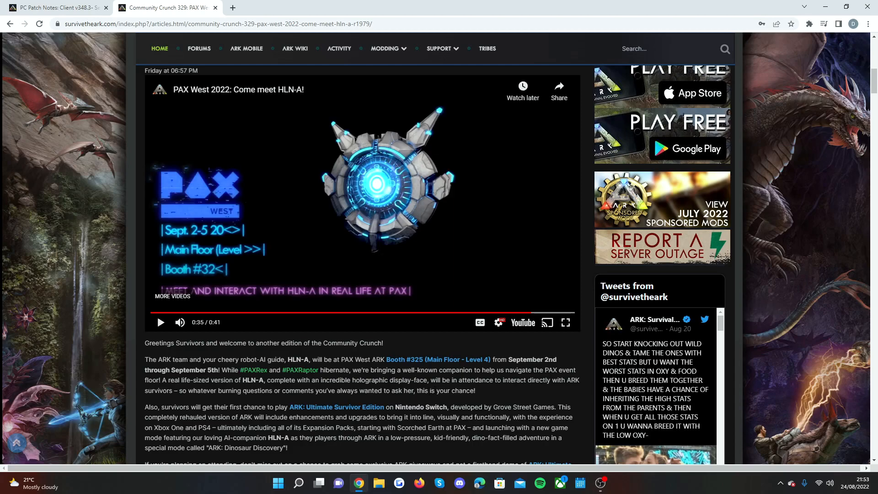
pyautogui.moveTo(415, 370)
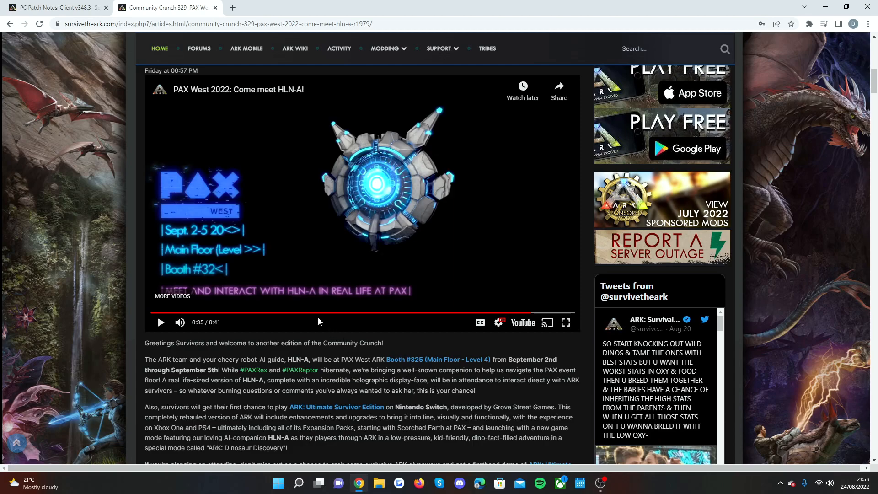
pyautogui.moveTo(284, 357)
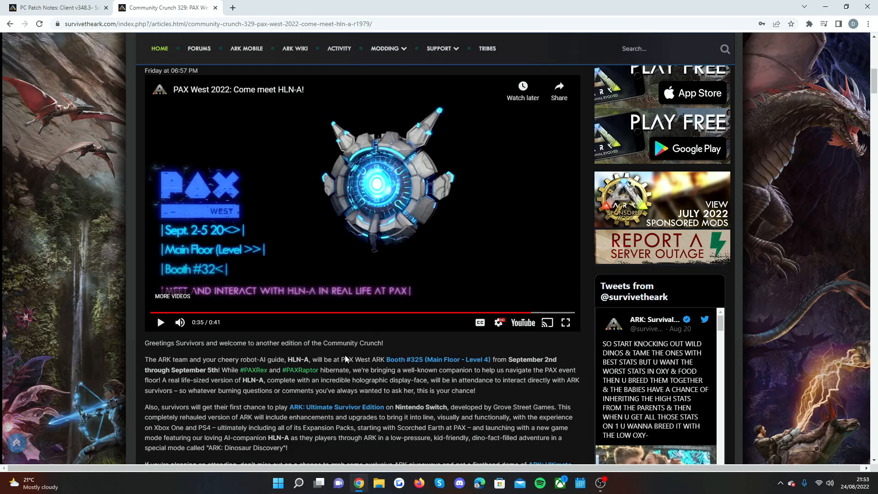
pyautogui.moveTo(346, 358)
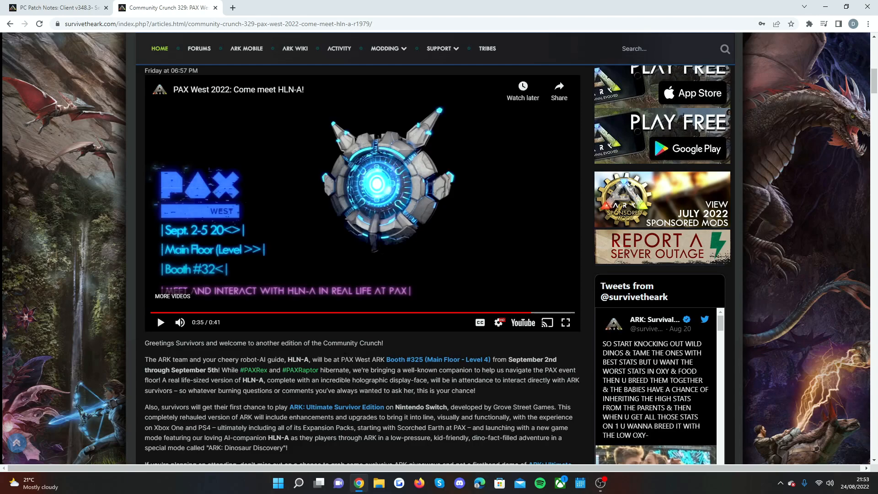
pyautogui.moveTo(355, 380)
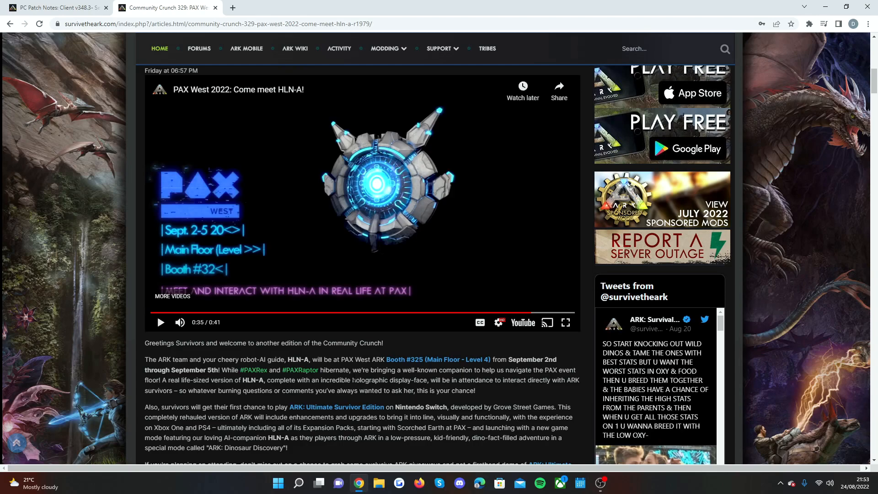
# - Bring the article's intro through the Nintendo Switch paragraph into view below the video
pyautogui.scroll(-3)
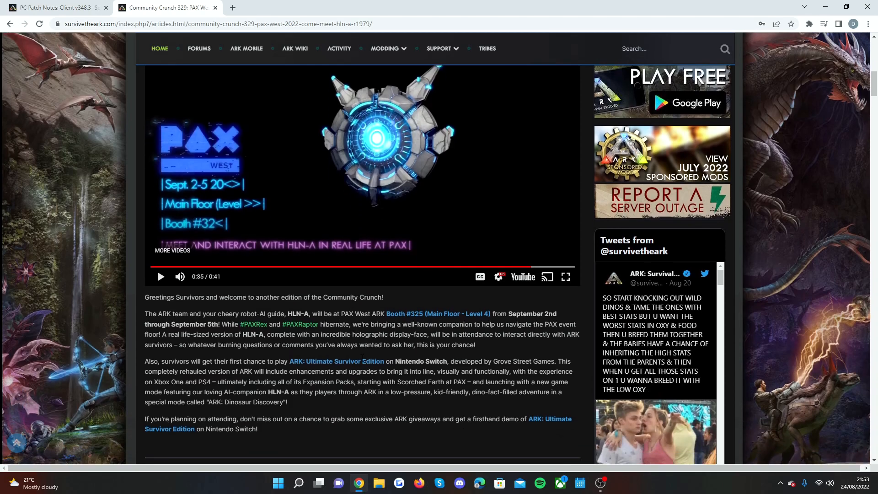
pyautogui.moveTo(218, 380)
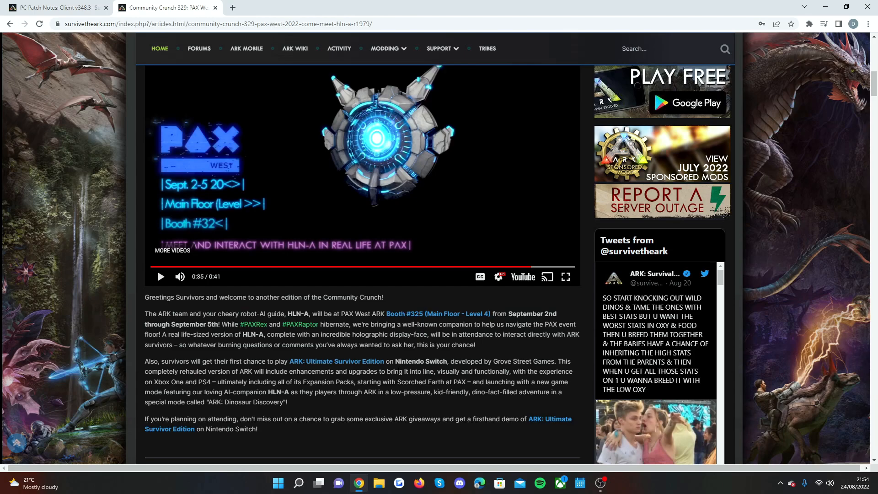
pyautogui.moveTo(394, 353)
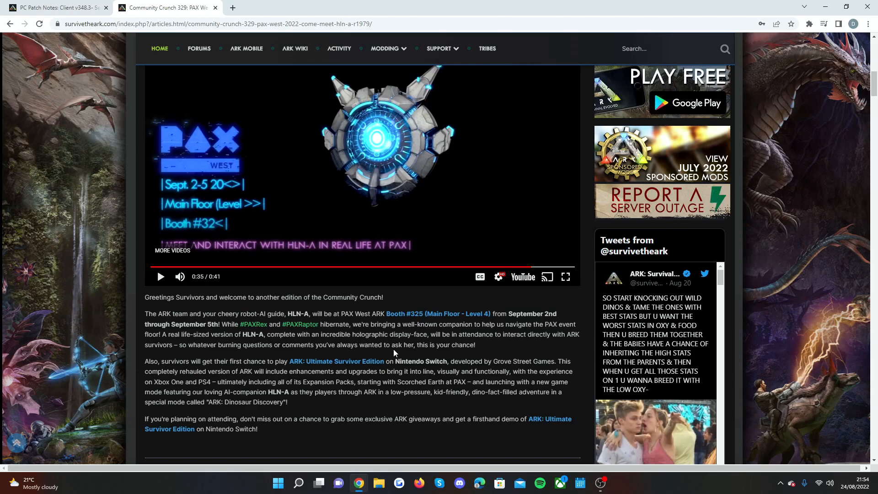
pyautogui.moveTo(494, 350)
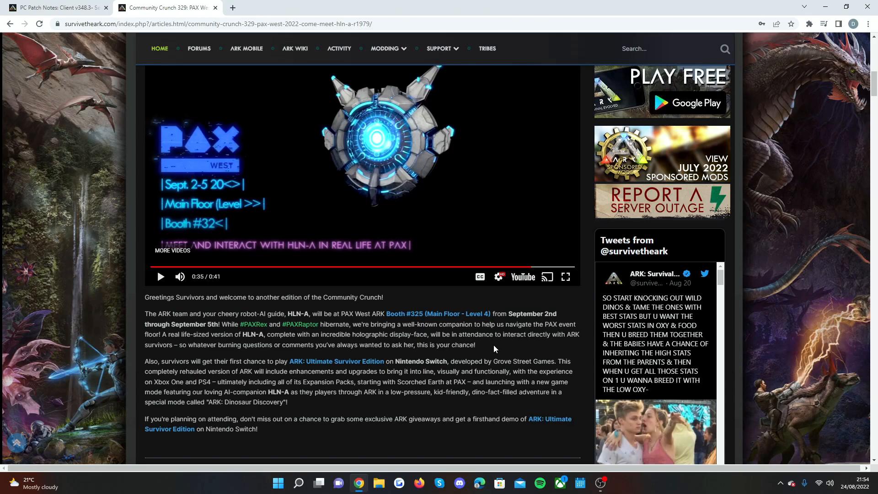
pyautogui.moveTo(490, 350)
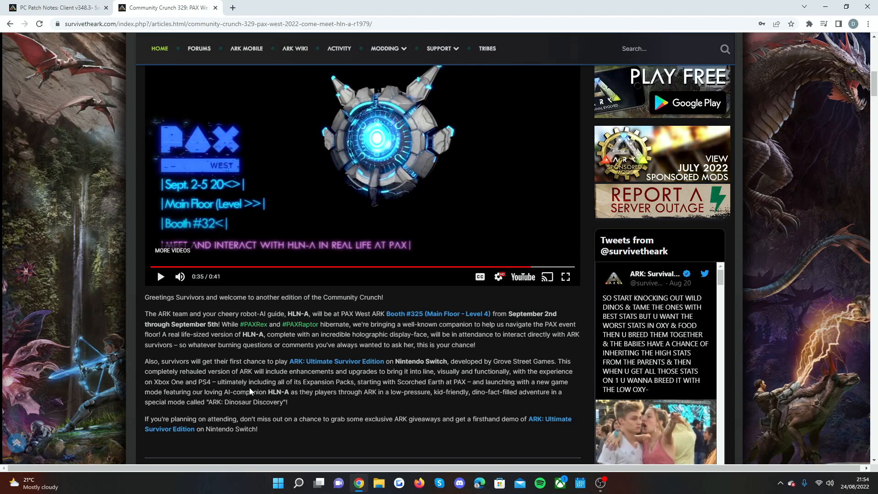
pyautogui.moveTo(488, 389)
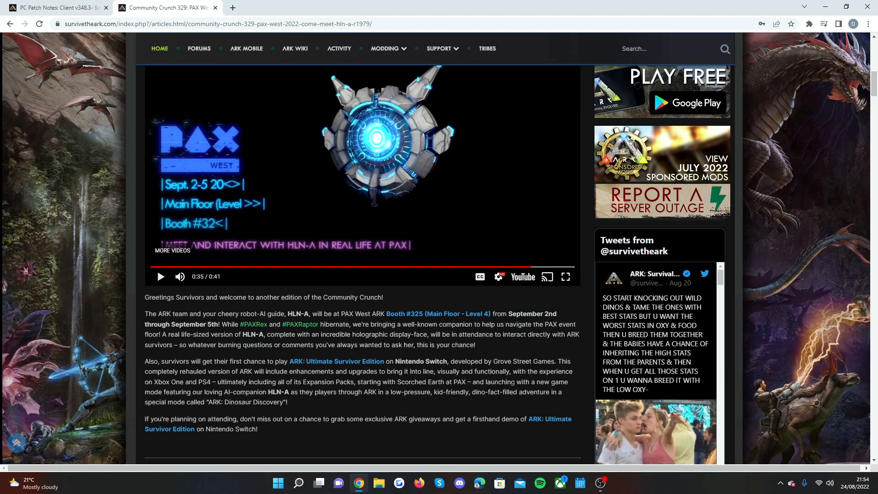
pyautogui.moveTo(247, 402)
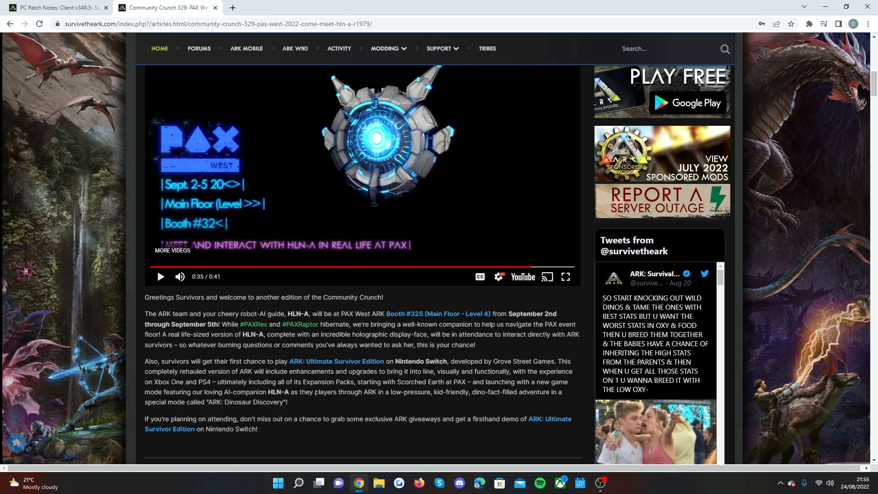
pyautogui.moveTo(389, 400)
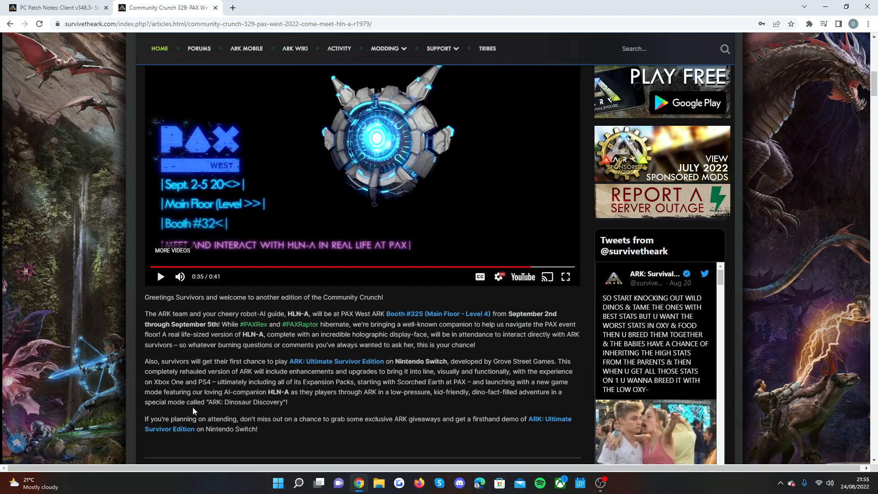
pyautogui.moveTo(244, 412)
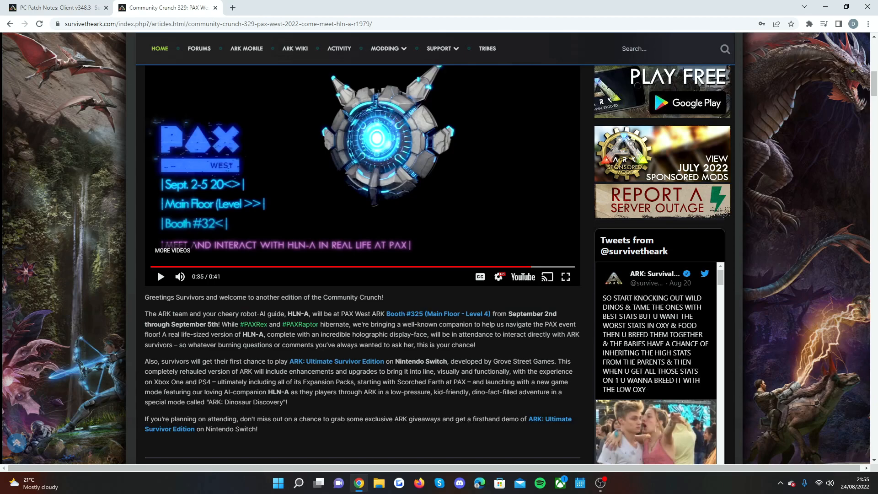
pyautogui.moveTo(268, 412)
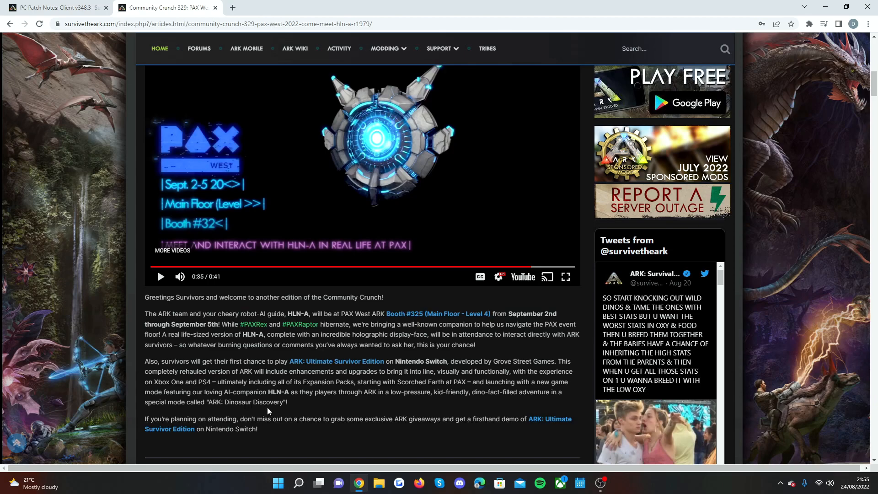
pyautogui.moveTo(329, 409)
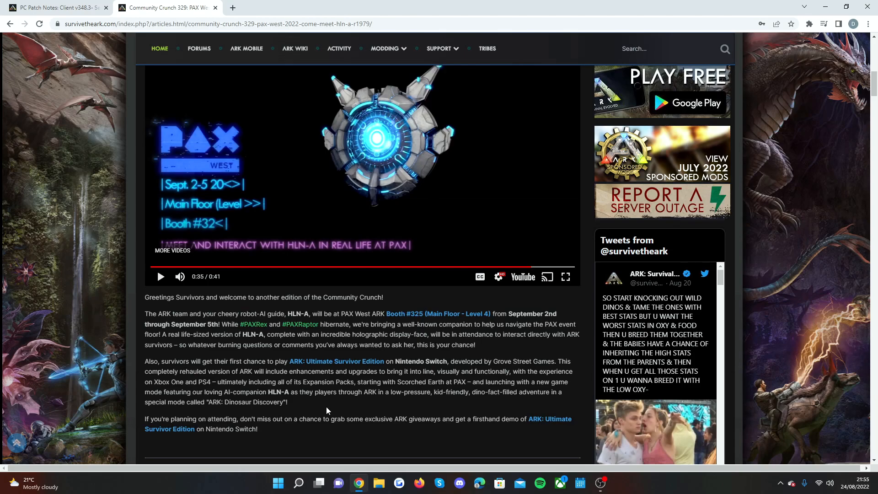
# - Scroll to the Cancer Awareness section about donating to the Ulman Foundation
pyautogui.scroll(-3)
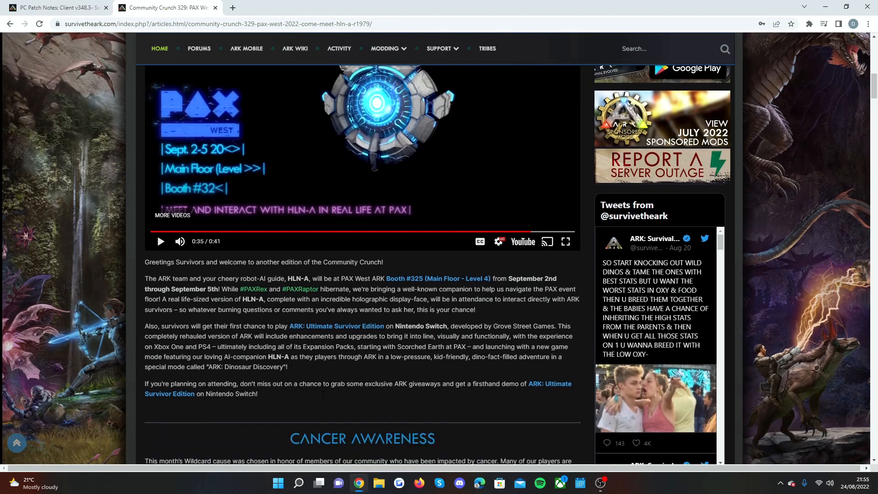
pyautogui.scroll(-3)
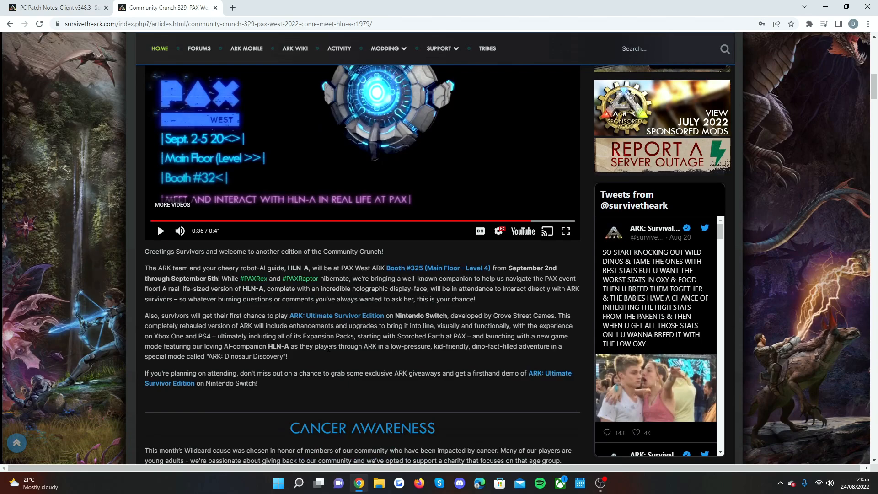
pyautogui.scroll(-3)
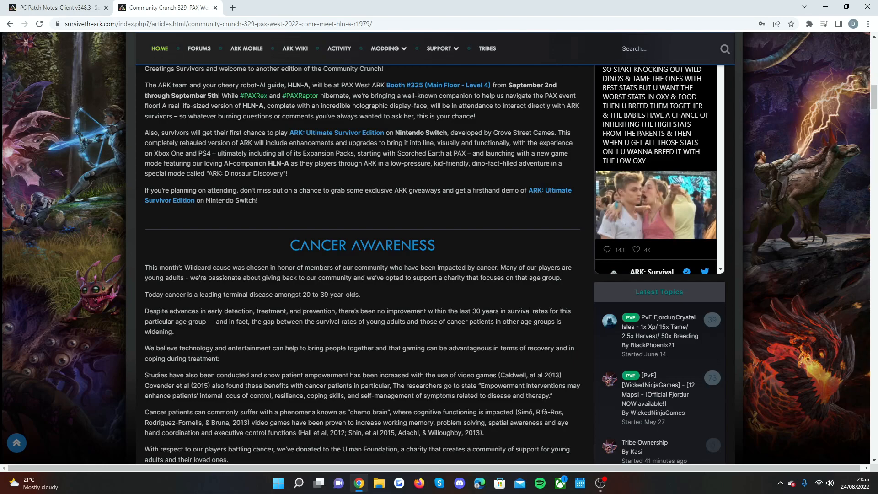
pyautogui.moveTo(460, 276)
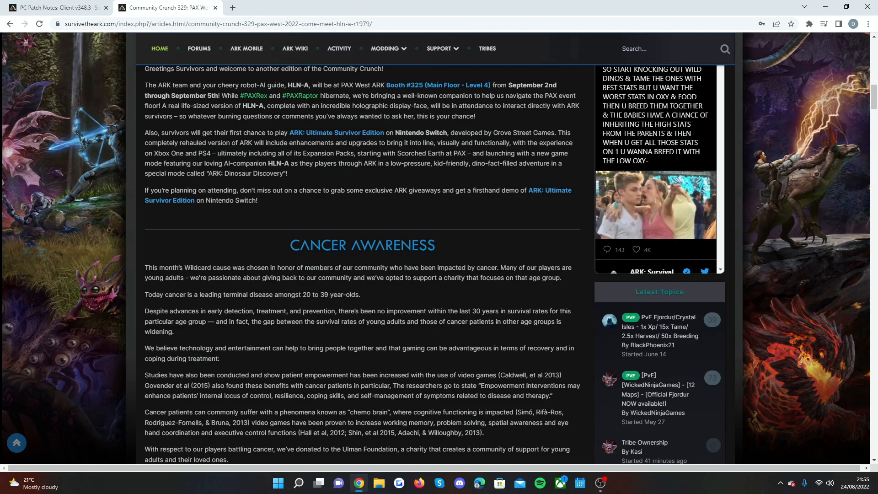
pyautogui.moveTo(228, 287)
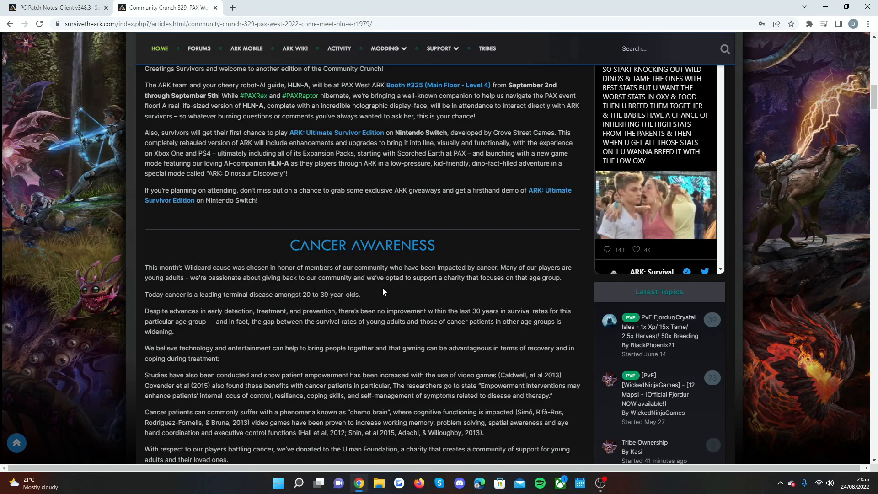
pyautogui.moveTo(385, 278)
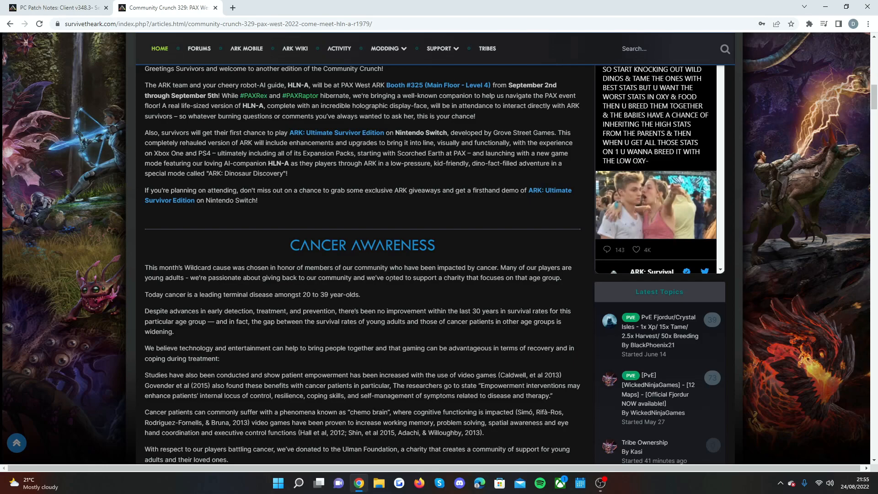
pyautogui.moveTo(244, 310)
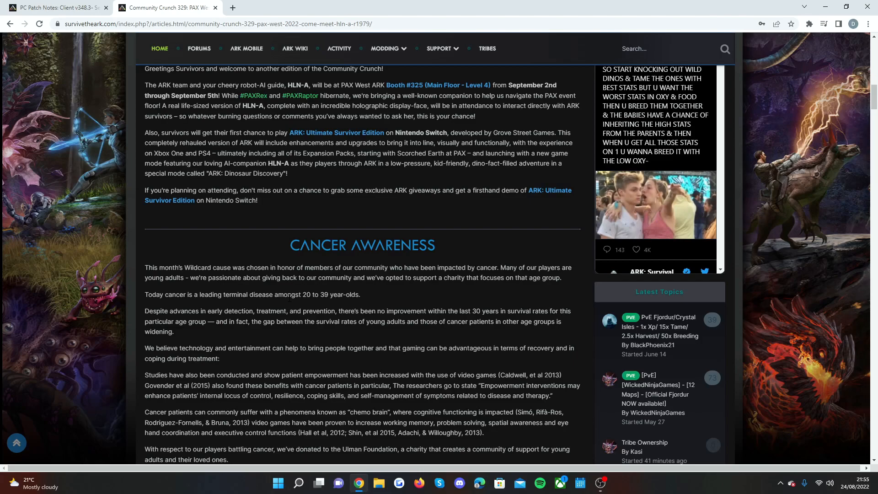
pyautogui.moveTo(287, 253)
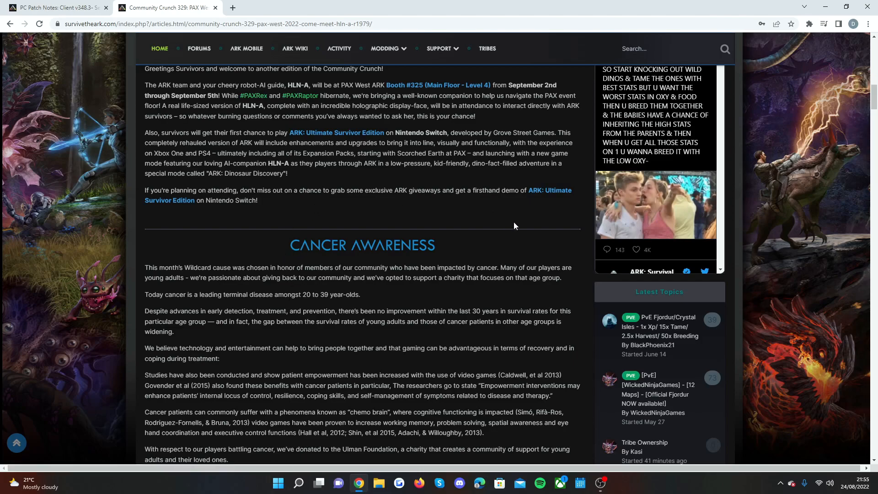
pyautogui.moveTo(520, 230)
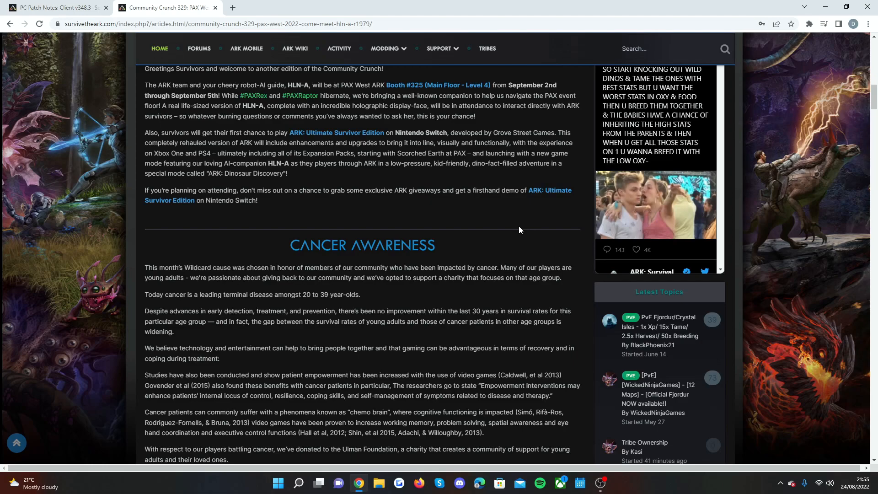
# - Scroll to the EVO Event section listing bonus rates per server type
pyautogui.scroll(-3)
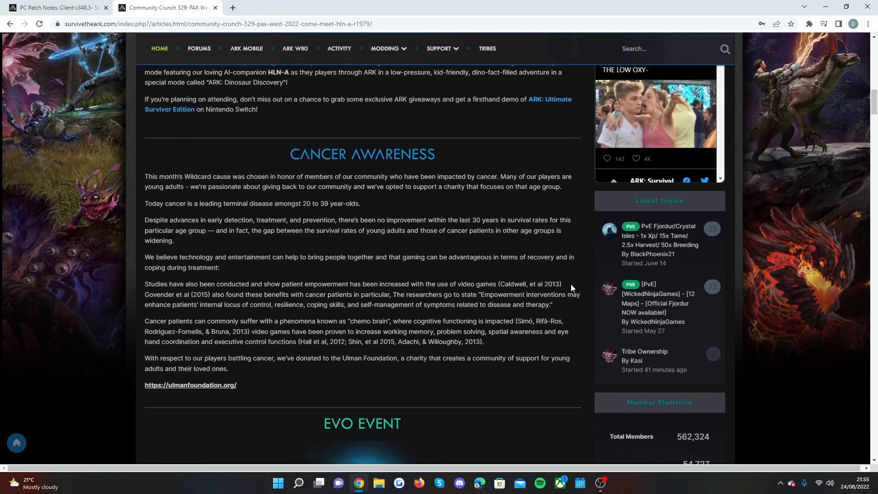
pyautogui.scroll(-3)
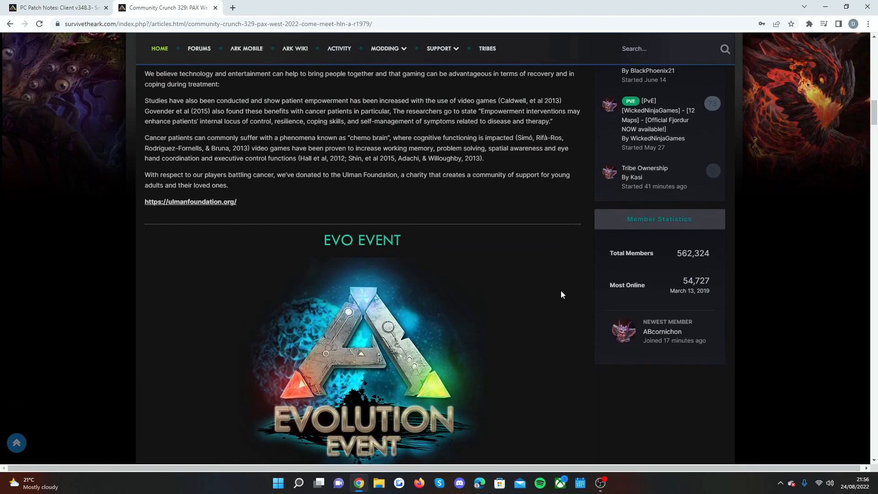
pyautogui.scroll(-3)
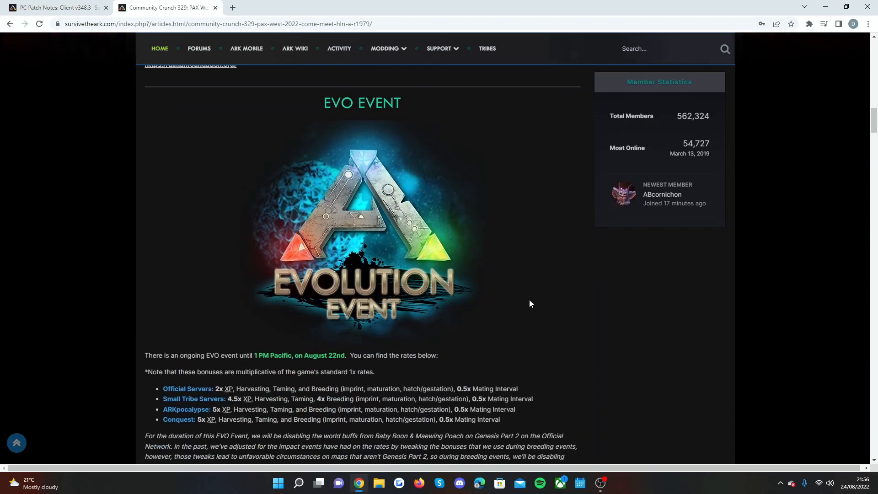
pyautogui.moveTo(335, 372)
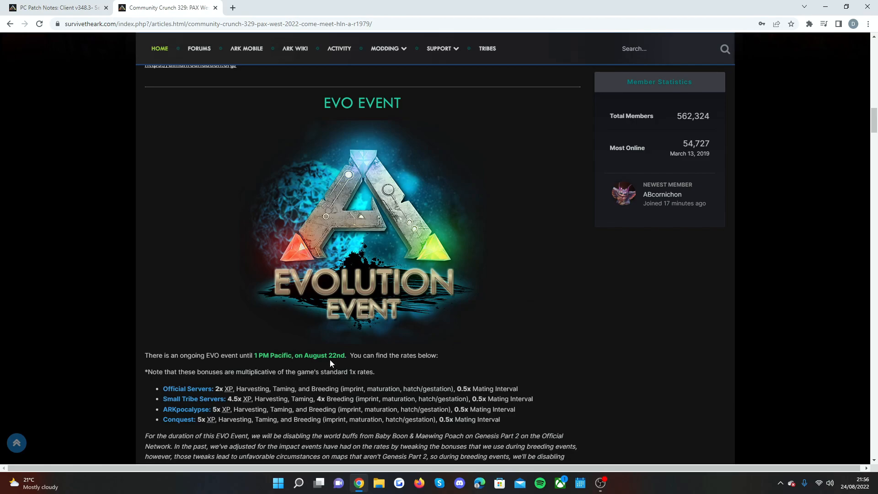
pyautogui.moveTo(329, 353)
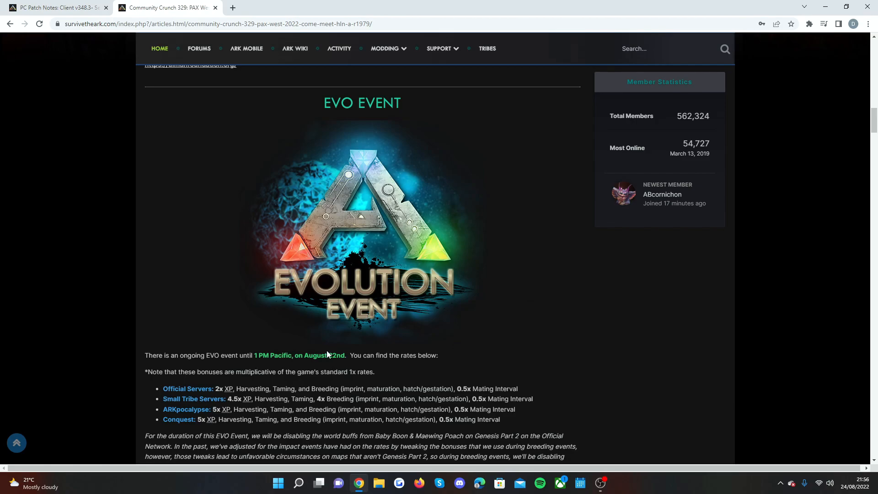
pyautogui.moveTo(306, 383)
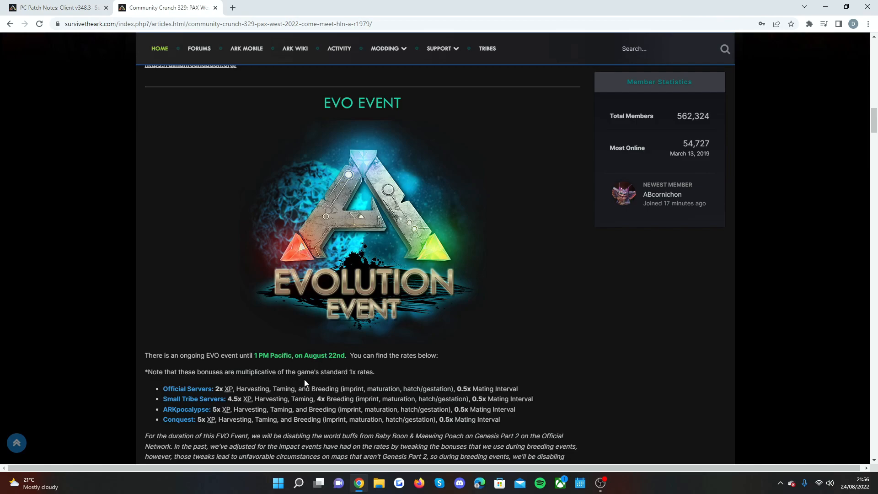
# - Scroll past the Community Corner quotes and creator clips, ending back at the article's PAX West banner
pyautogui.scroll(-3)
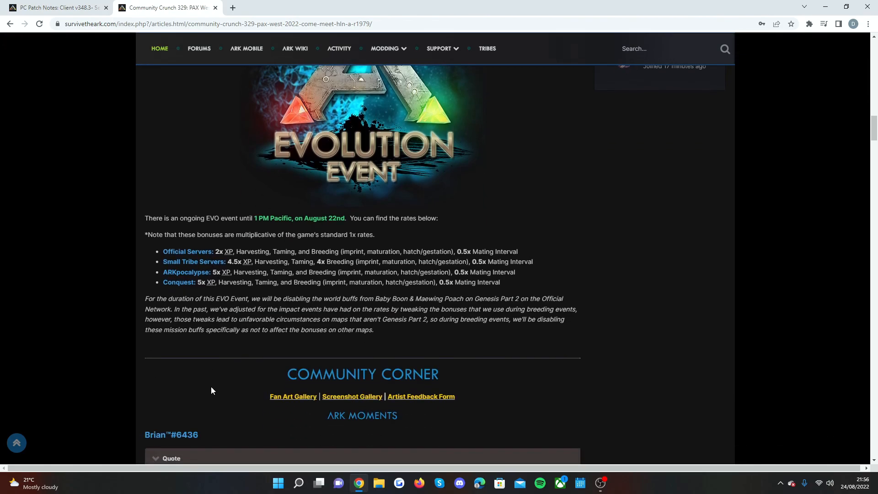
pyautogui.scroll(-3)
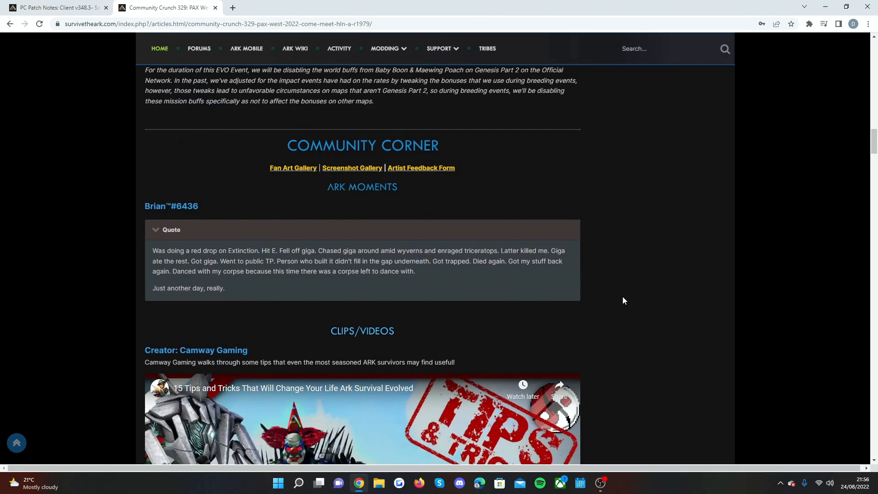
pyautogui.scroll(-3)
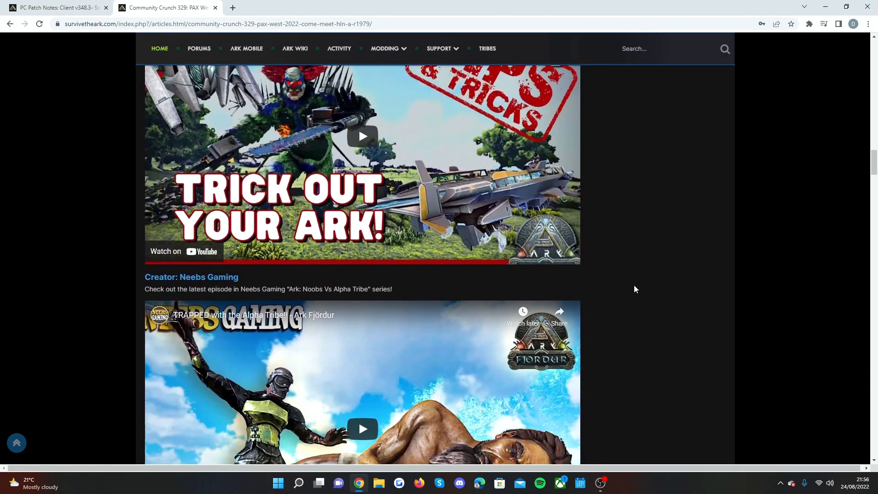
pyautogui.scroll(-3)
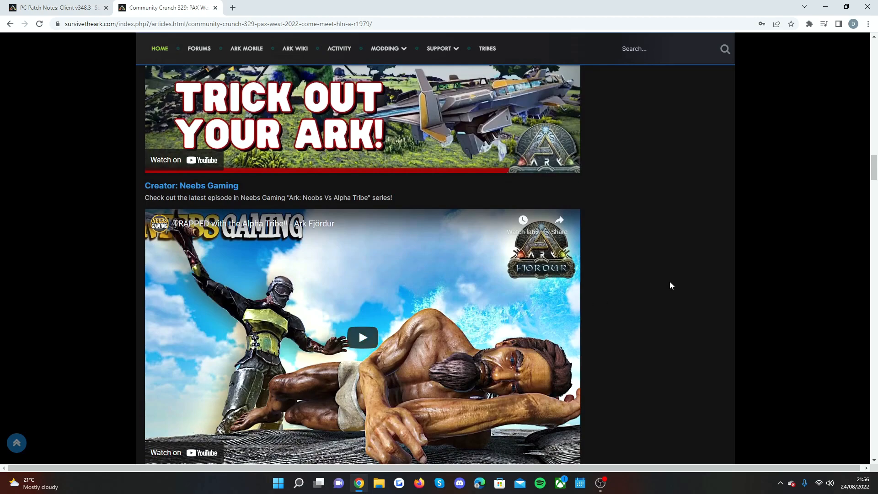
pyautogui.scroll(-3)
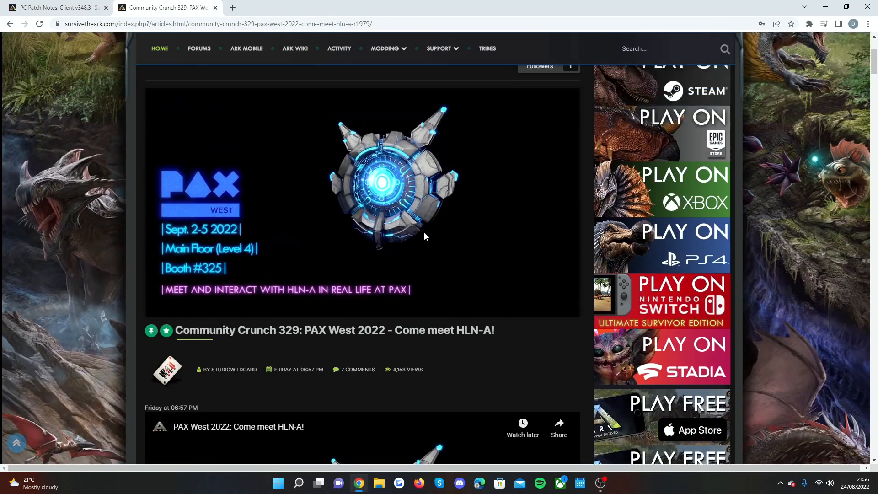
# - Return to the PC Patch Notes thread showing the v349.1 server fixes
pyautogui.click(55, 9)
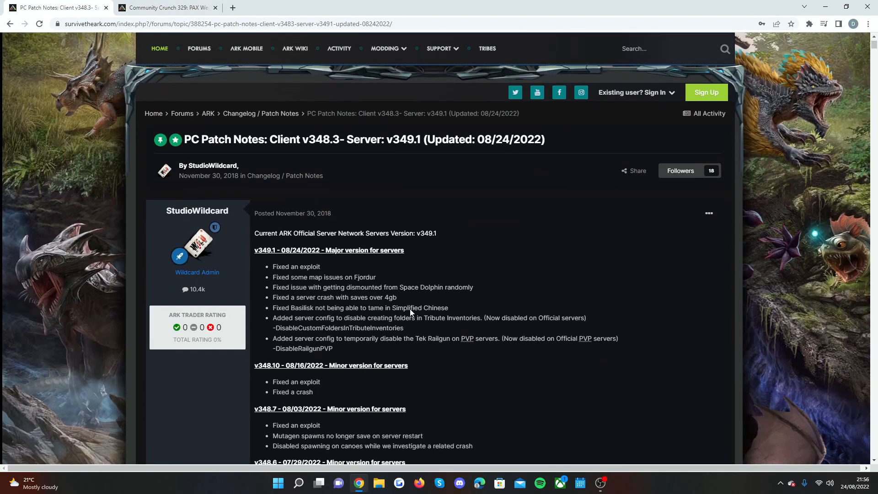
pyautogui.moveTo(414, 306)
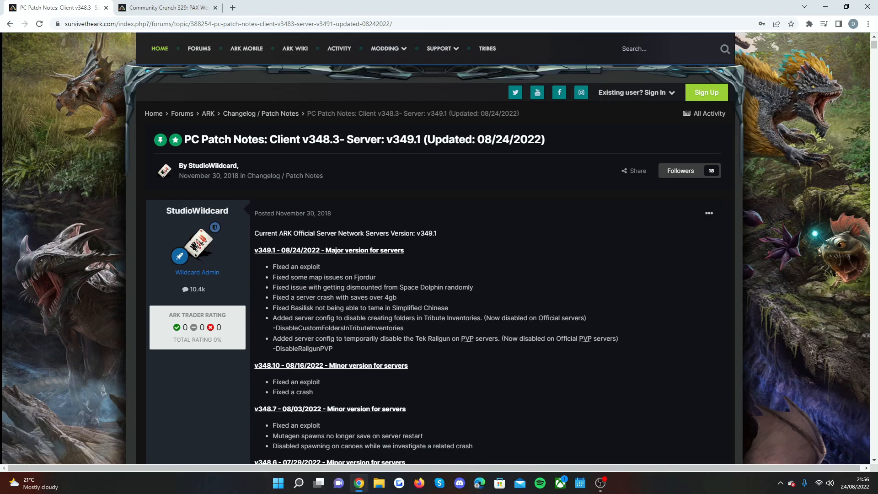
pyautogui.moveTo(501, 230)
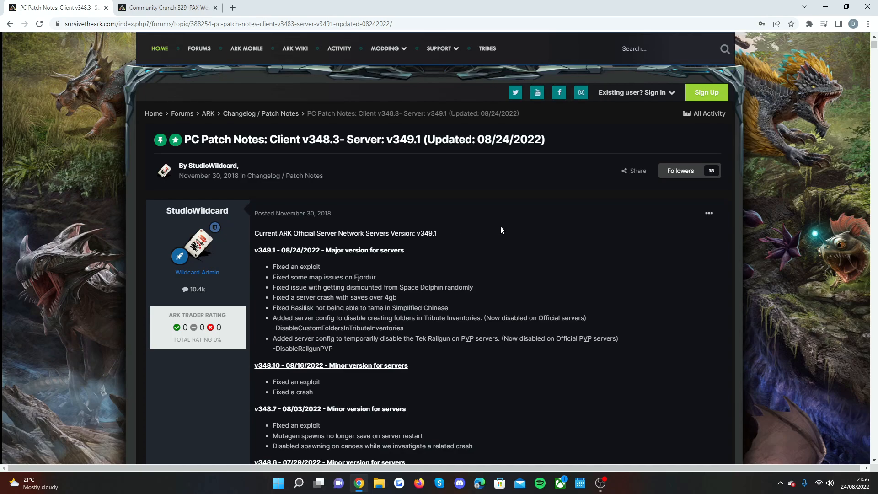